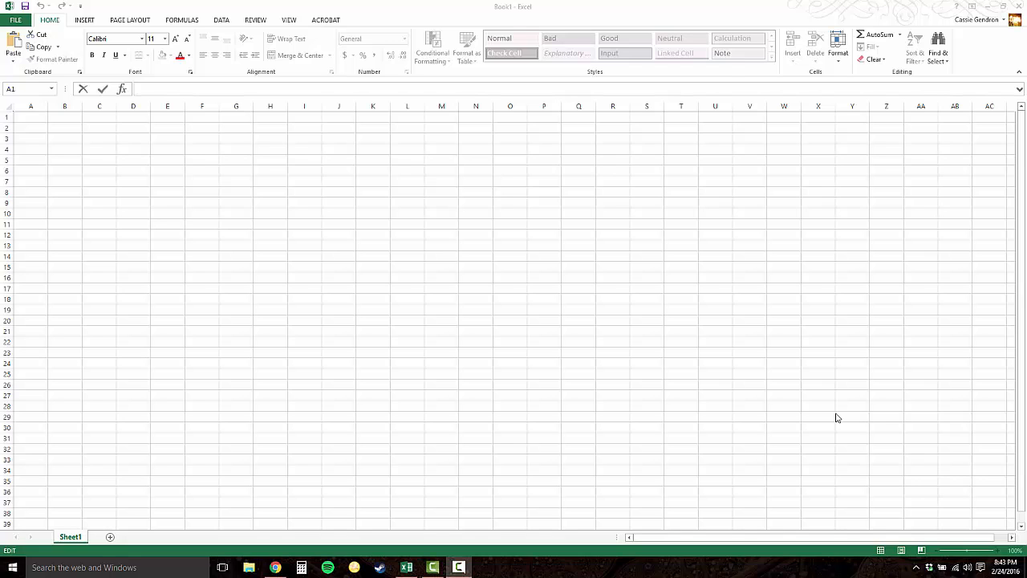
pyautogui.moveTo(35, 114)
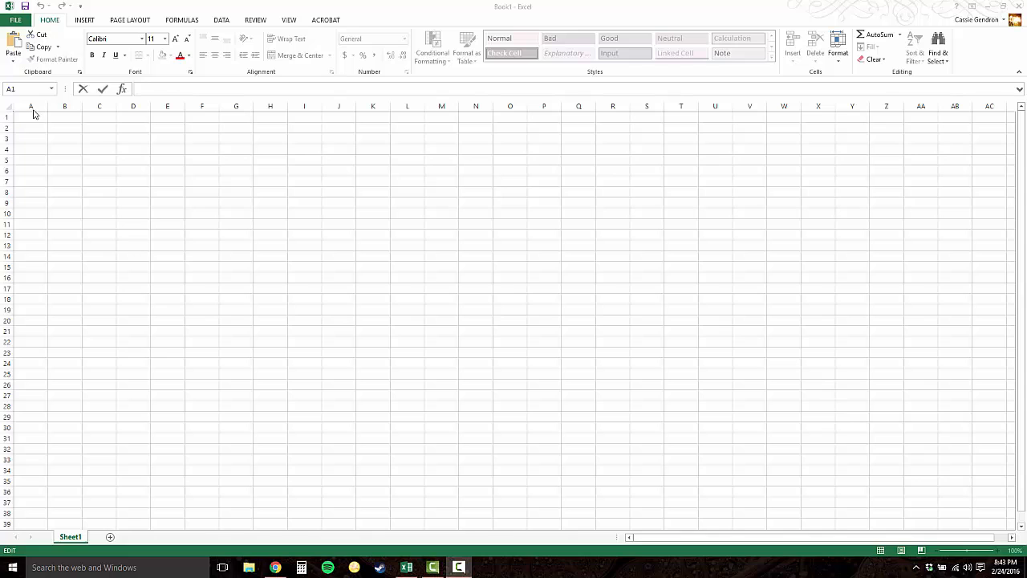
# Enter the headers x, C(x), R(x) and P(x) in cells A1 to D1.
pyautogui.click(31, 117)
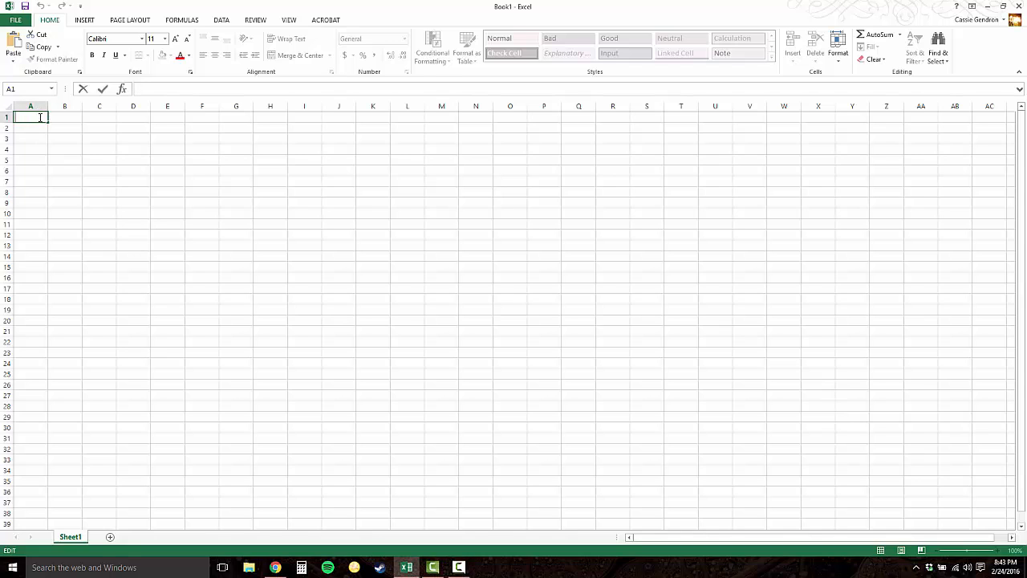
pyautogui.write('x')
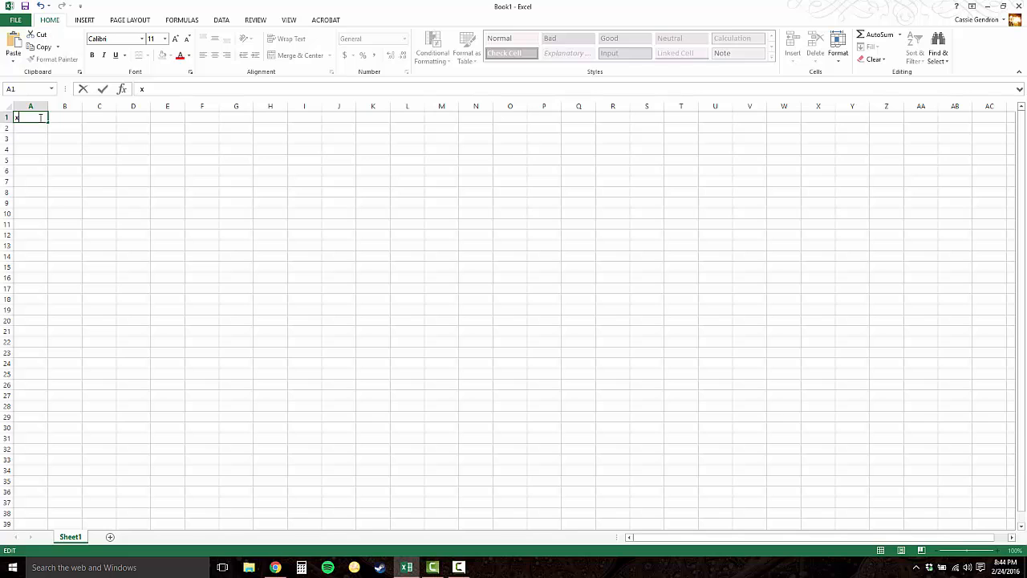
pyautogui.click(100, 117)
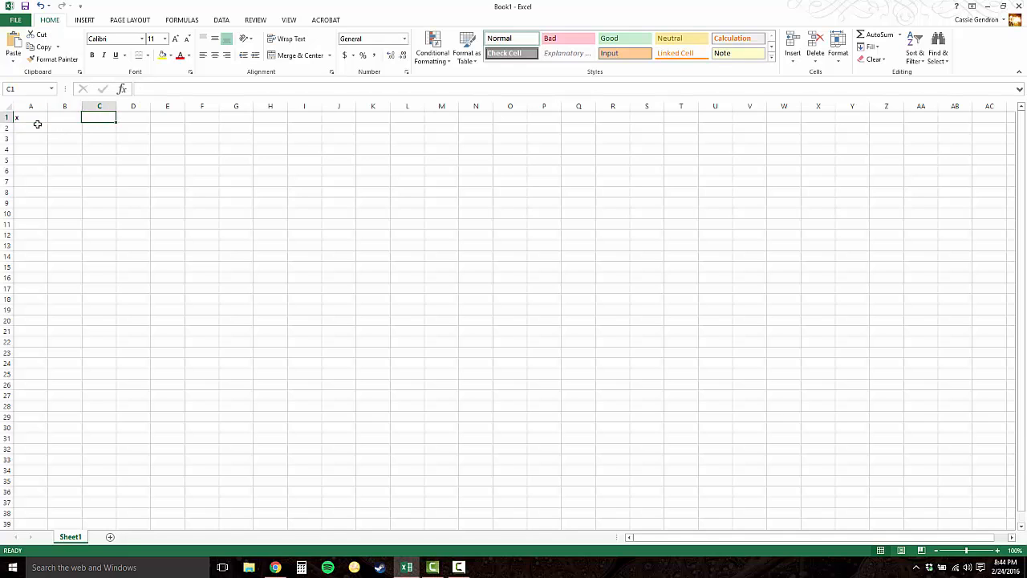
pyautogui.click(64, 117)
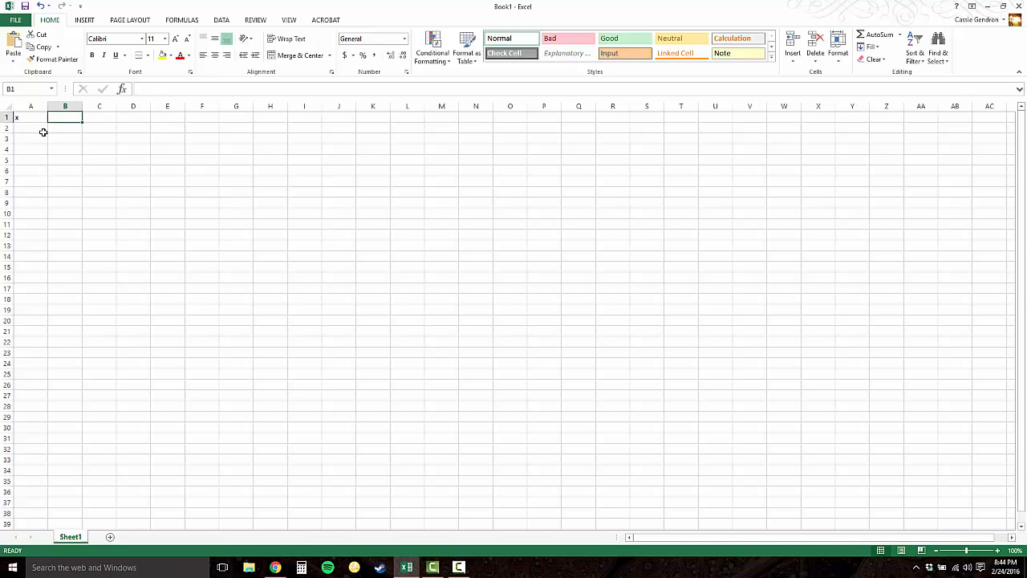
pyautogui.write('C(')
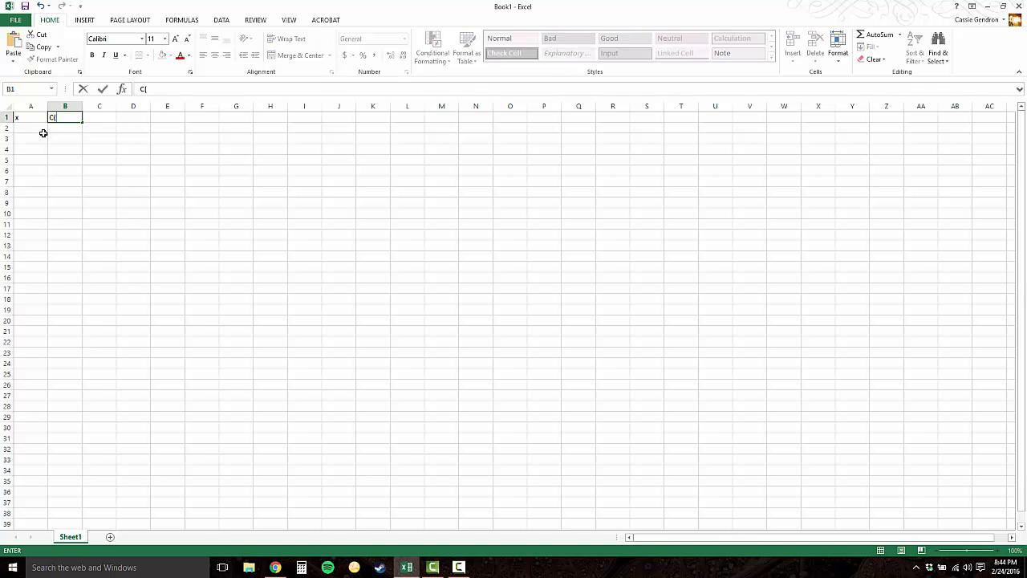
pyautogui.write('x)')
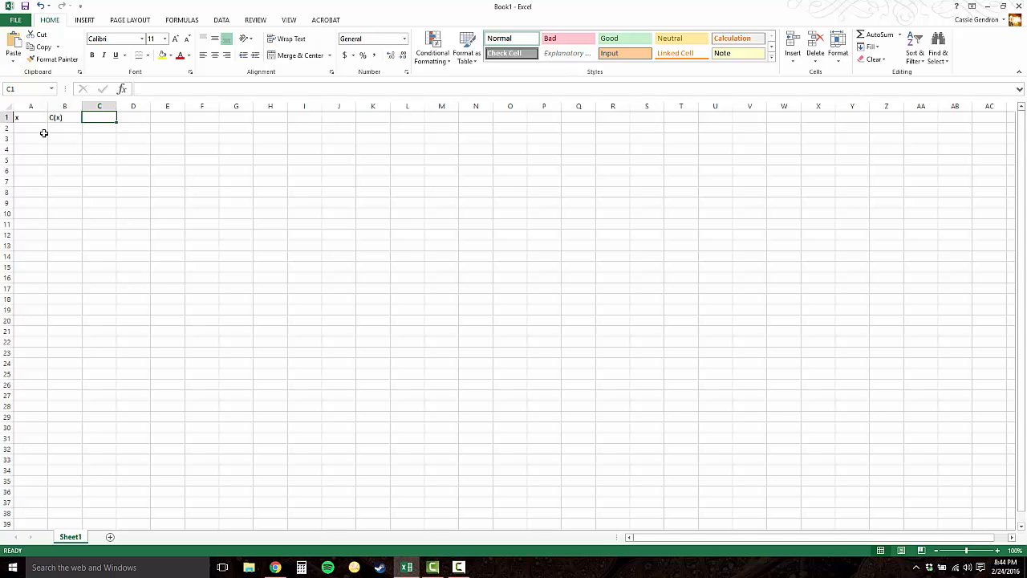
pyautogui.write('R(x')
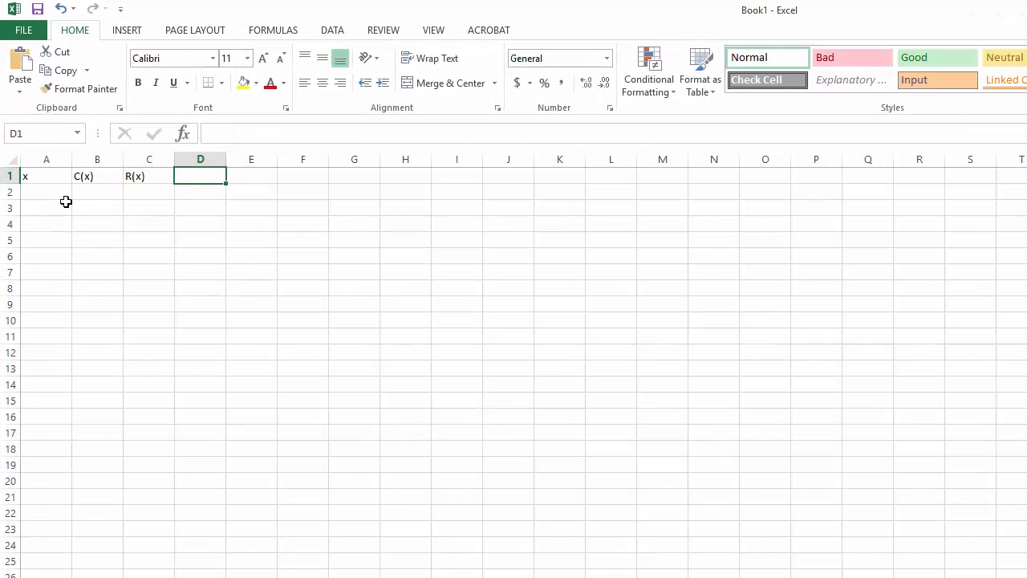
pyautogui.write('P(x)')
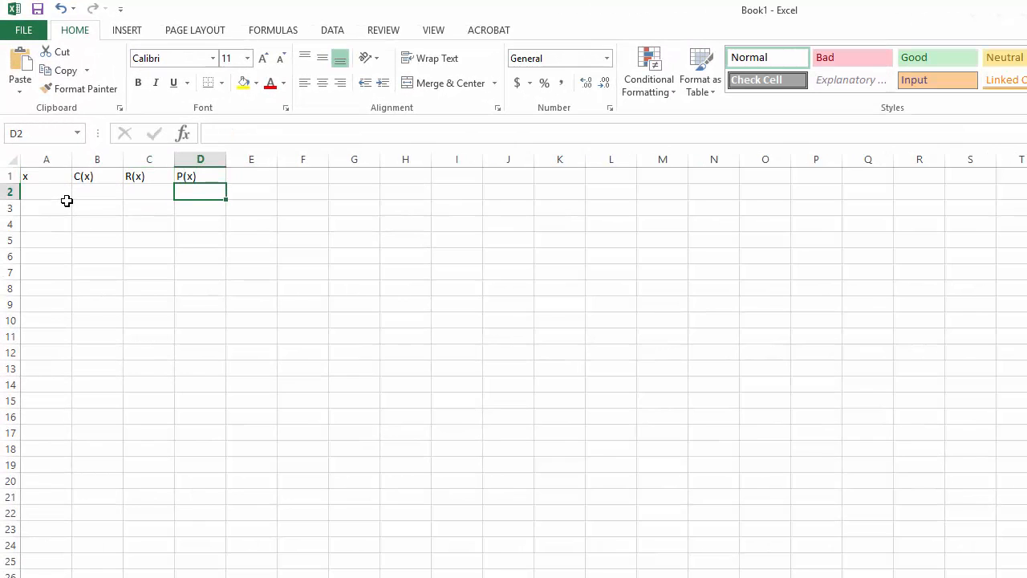
# Widen columns B, C and D to make room for the equations.
pyautogui.click(98, 191)
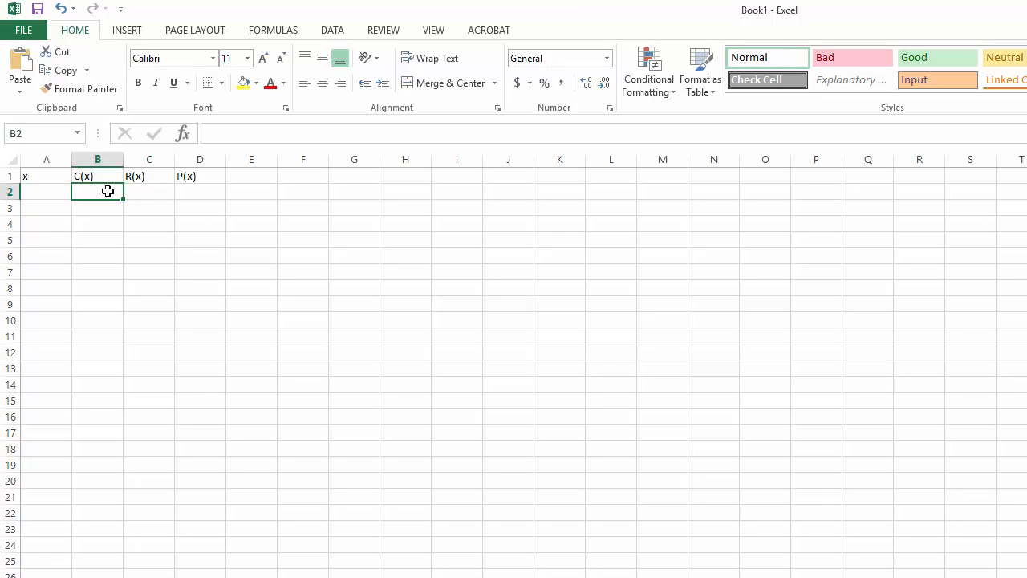
pyautogui.moveTo(125, 159); pyautogui.dragTo(180, 159)
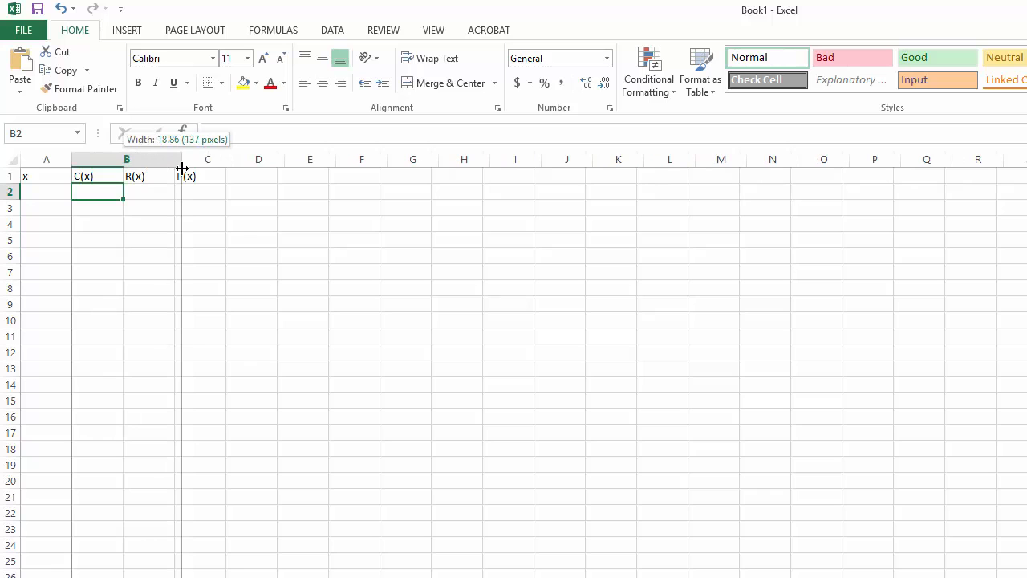
pyautogui.moveTo(179, 159); pyautogui.dragTo(173, 159)
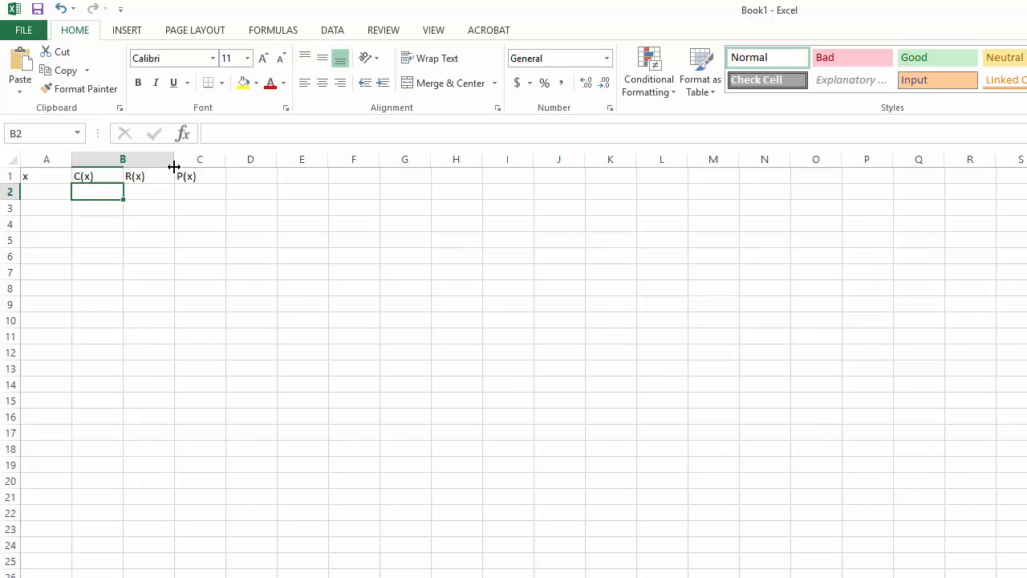
pyautogui.moveTo(173, 158); pyautogui.dragTo(276, 158)
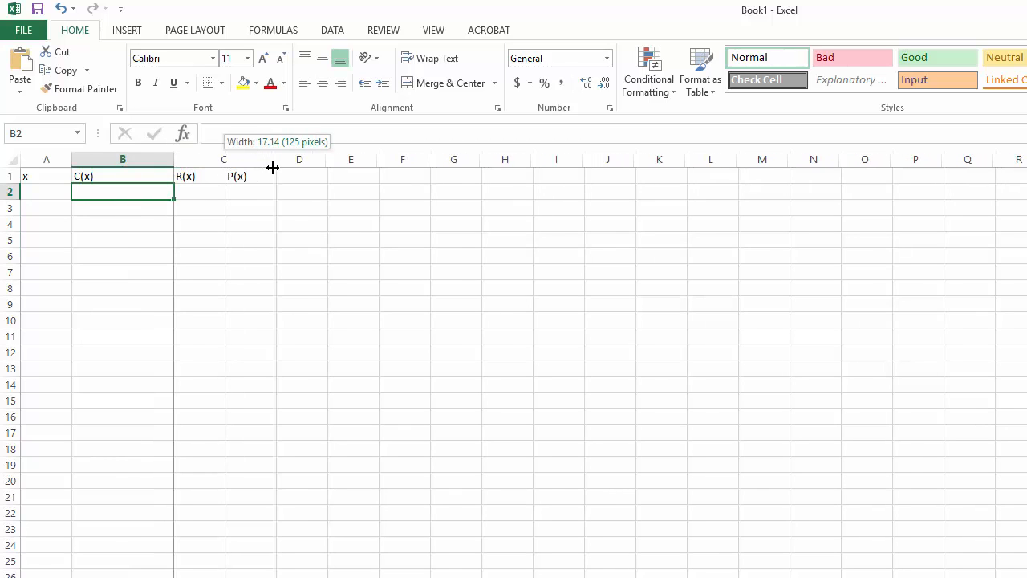
pyautogui.moveTo(273, 167); pyautogui.dragTo(325, 167)
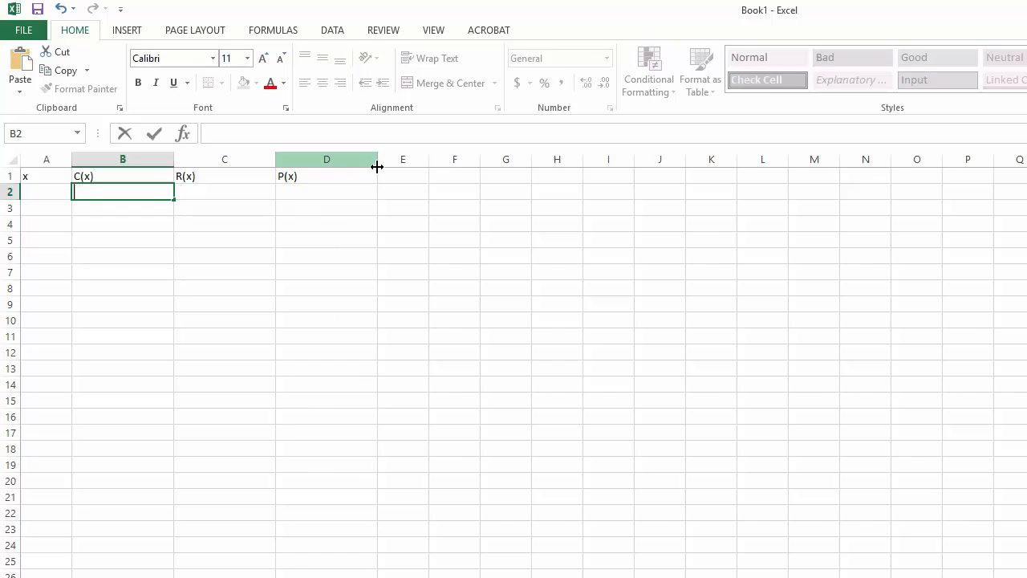
# Enter the equations C(x)=3x+5000, R(x)=15x and P(x)=12x-5000 in B2:D2.
pyautogui.write('C(x)')
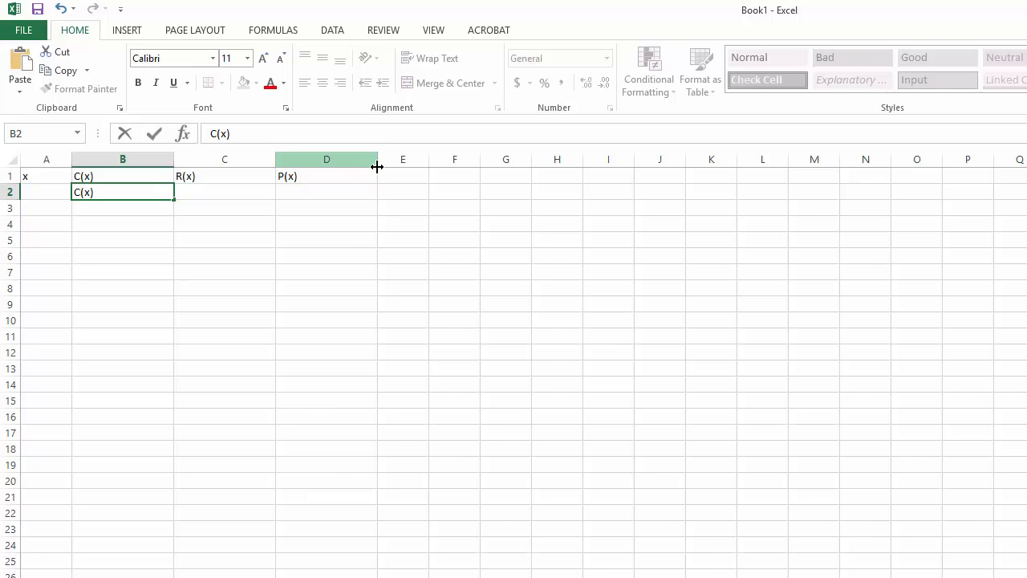
pyautogui.write('=')
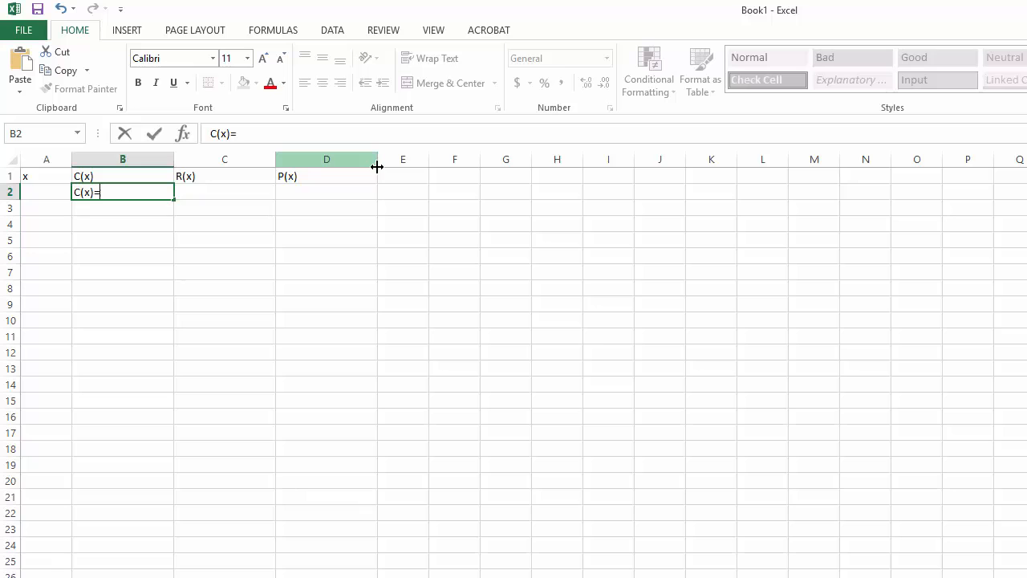
pyautogui.write('3x')
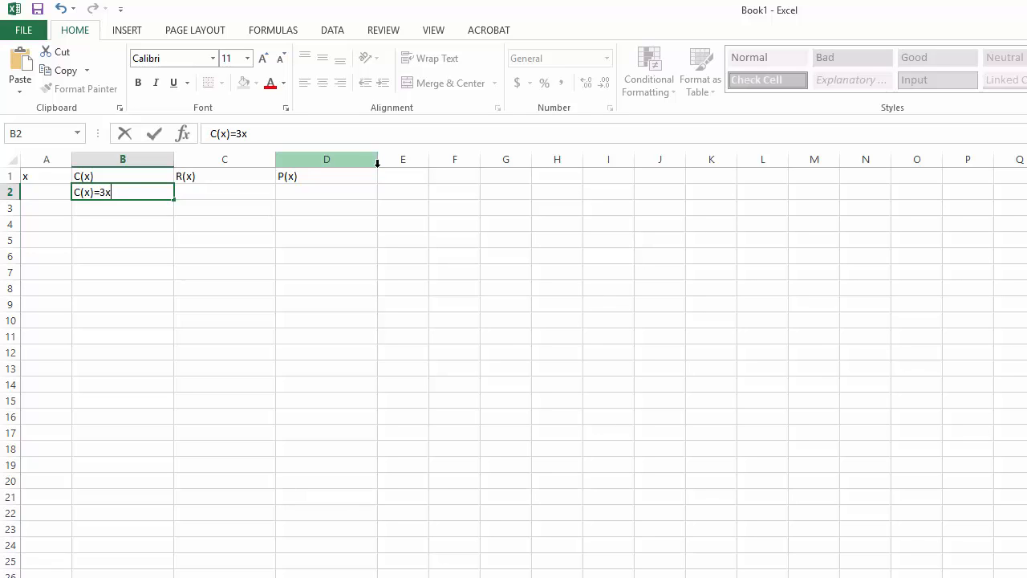
pyautogui.write('+')
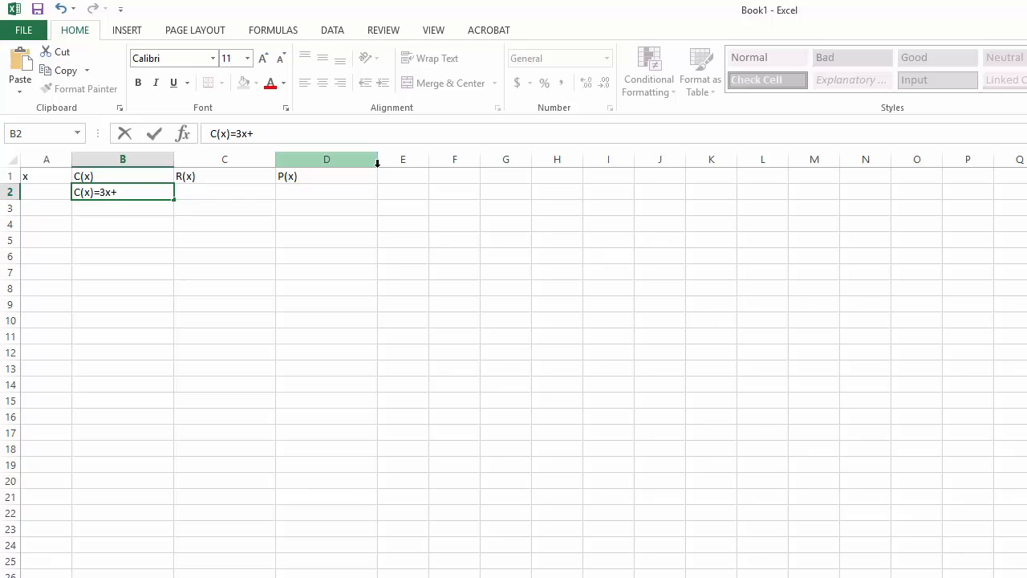
pyautogui.write('5000')
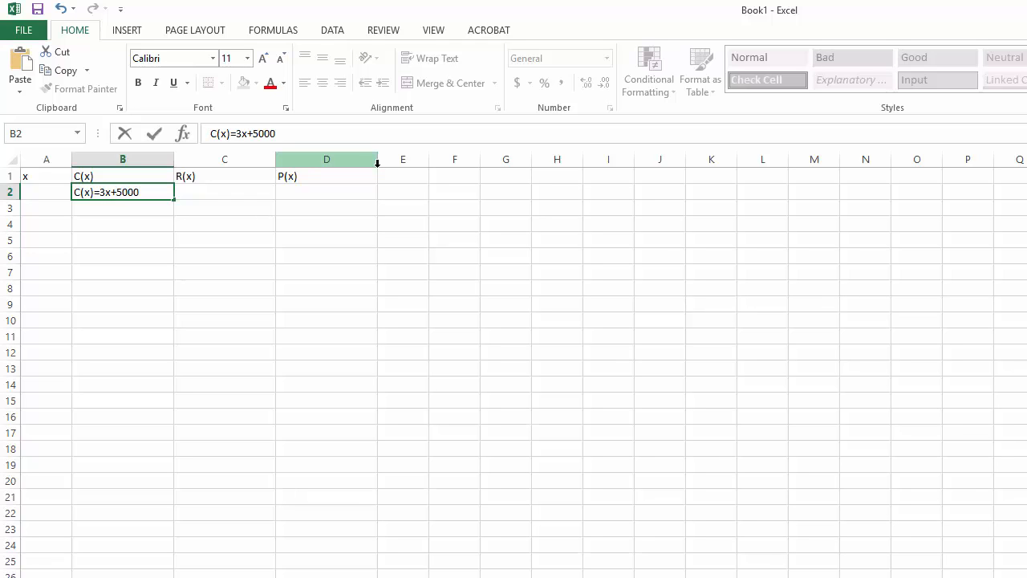
pyautogui.click(224, 192)
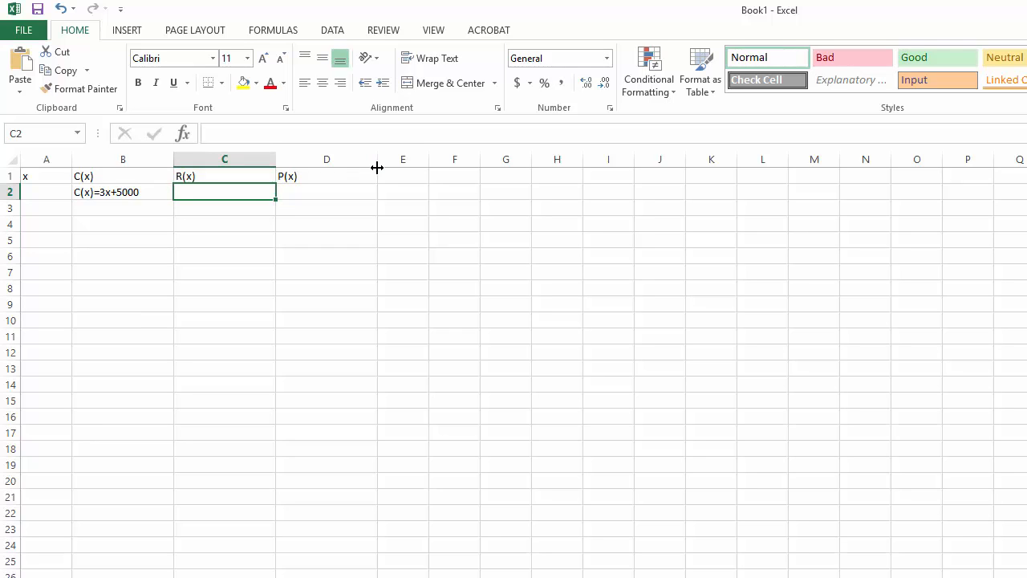
pyautogui.write('R(x)=15')
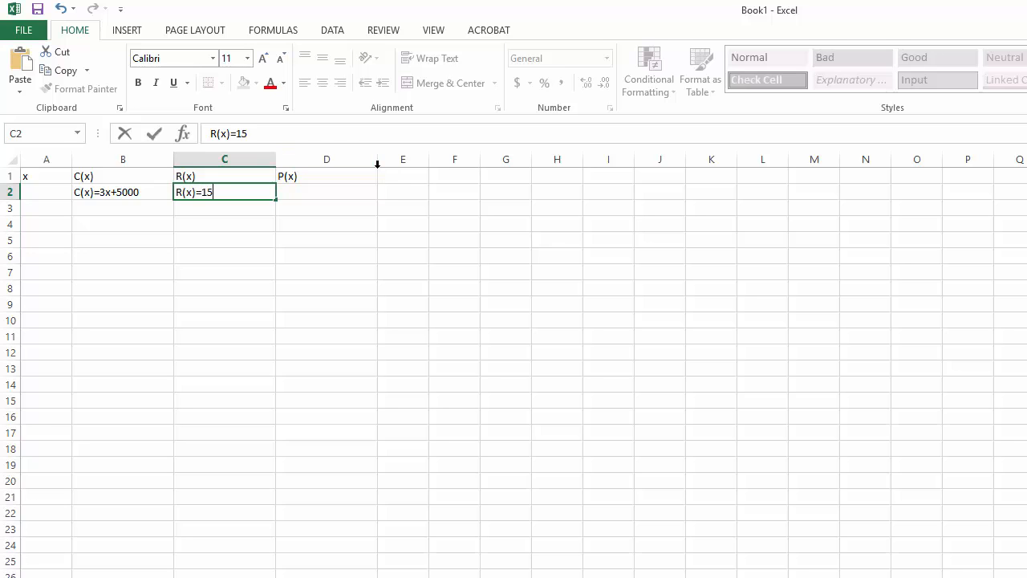
pyautogui.press('Tab')
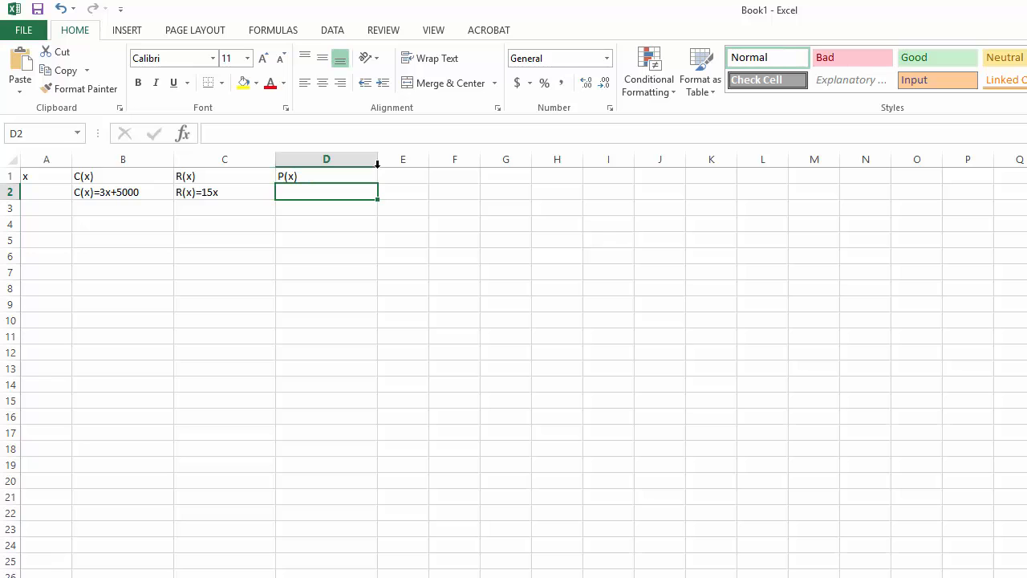
pyautogui.write('P(x)')
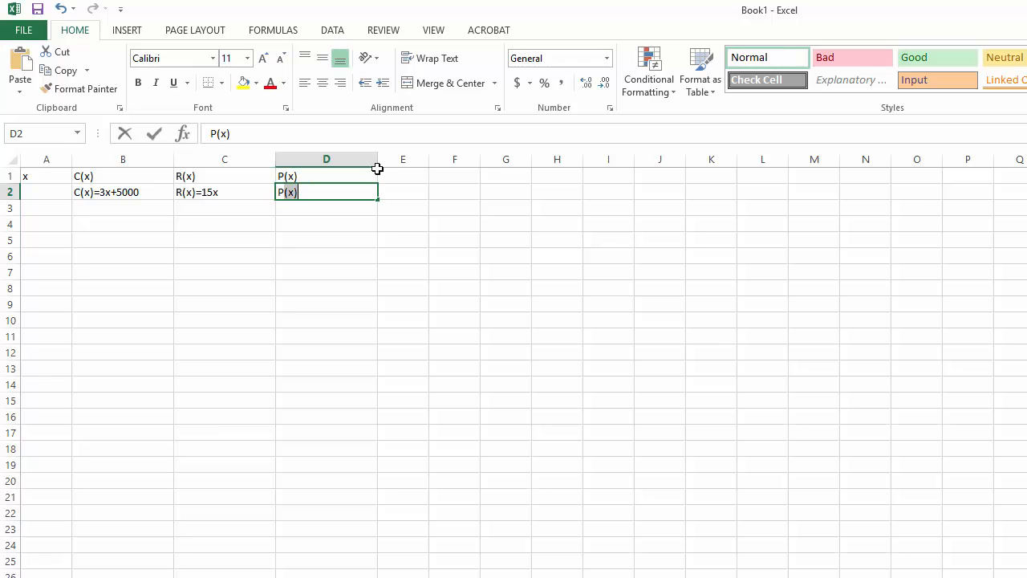
pyautogui.write('=')
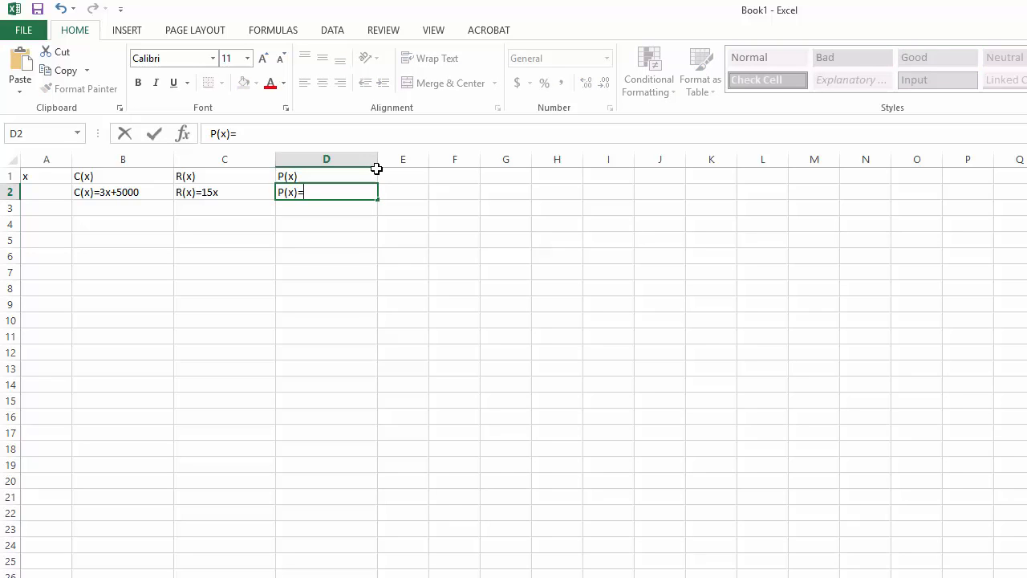
pyautogui.write('12x')
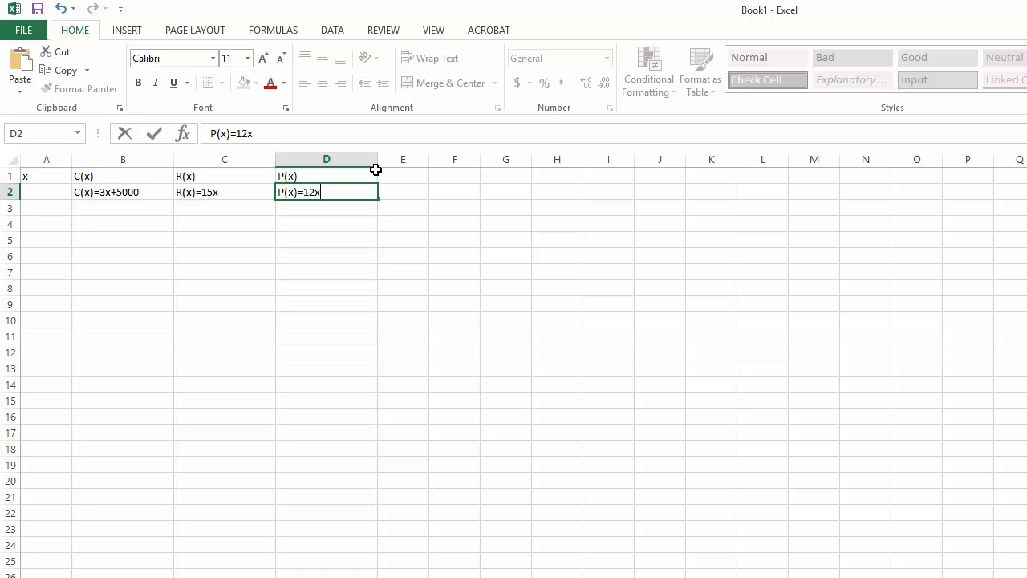
pyautogui.write('-5000')
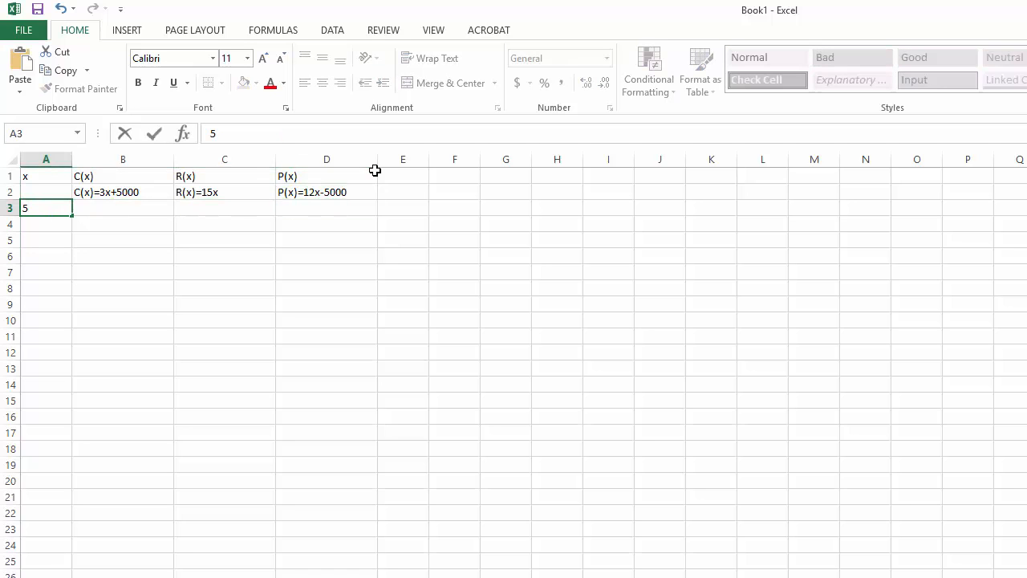
# Fill column A with x values from 0 to 500 in steps of 25 starting at A3.
pyautogui.press('Delete')
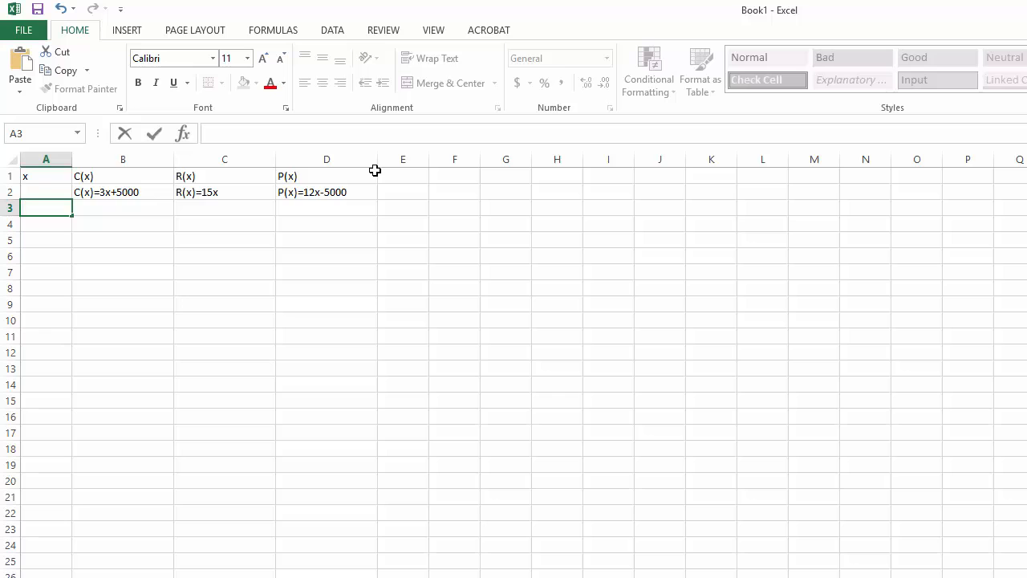
pyautogui.write('0')
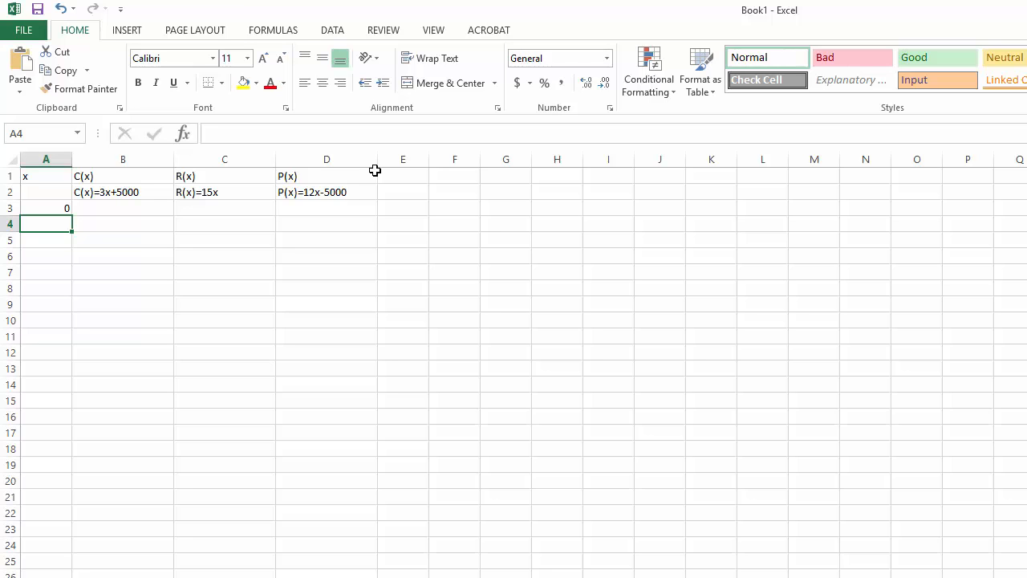
pyautogui.write('25')
pyautogui.click(45, 239)
pyautogui.write('50')
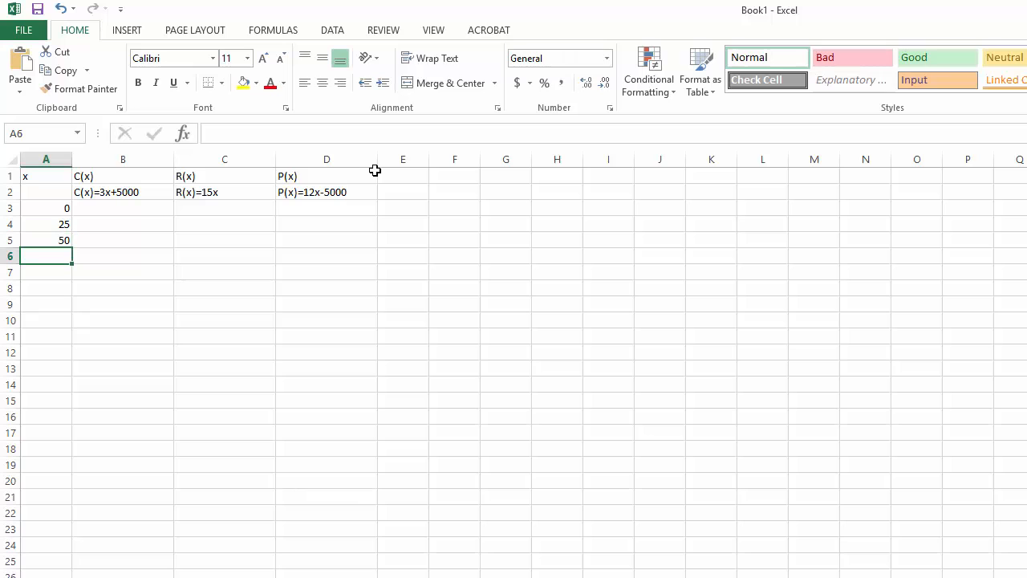
pyautogui.write('75')
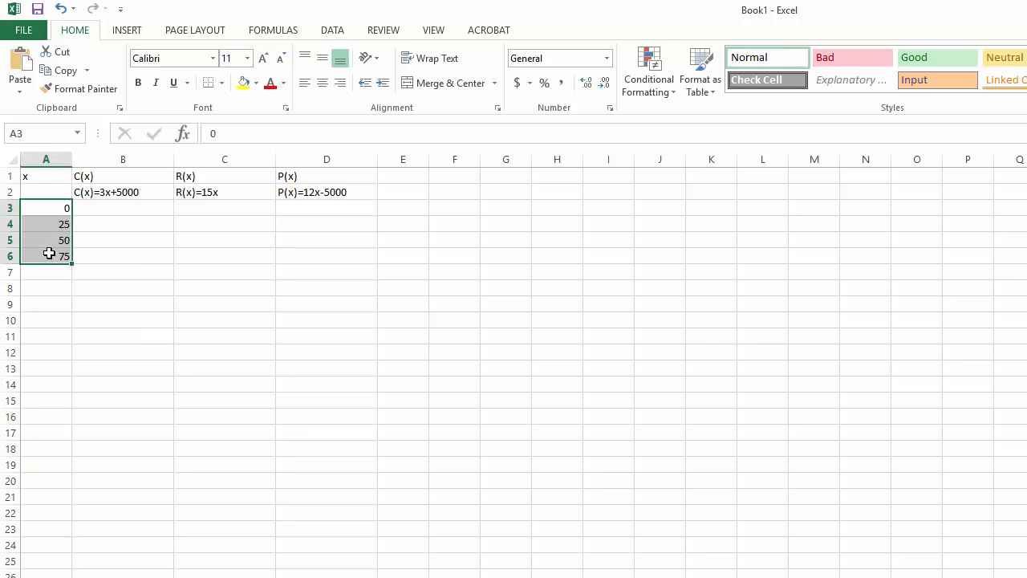
pyautogui.moveTo(50, 255); pyautogui.dragTo(88, 347)
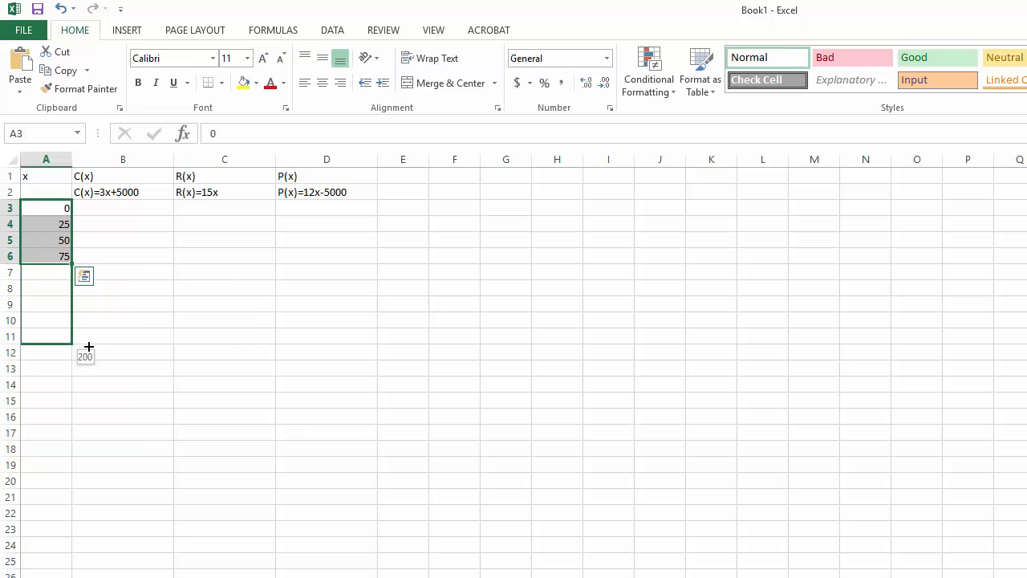
pyautogui.moveTo(68, 337); pyautogui.dragTo(68, 514)
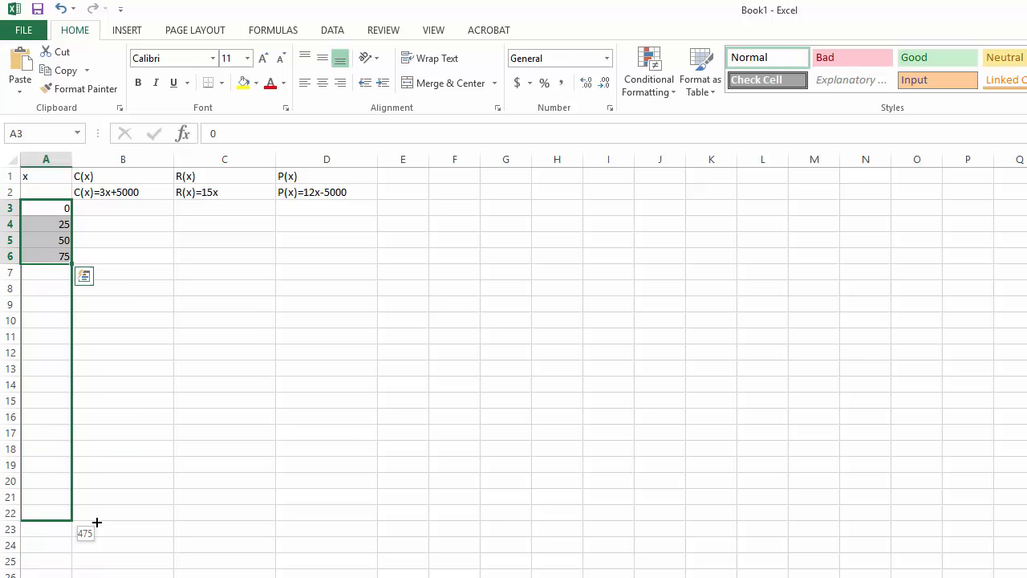
pyautogui.moveTo(45, 256); pyautogui.dragTo(93, 528)
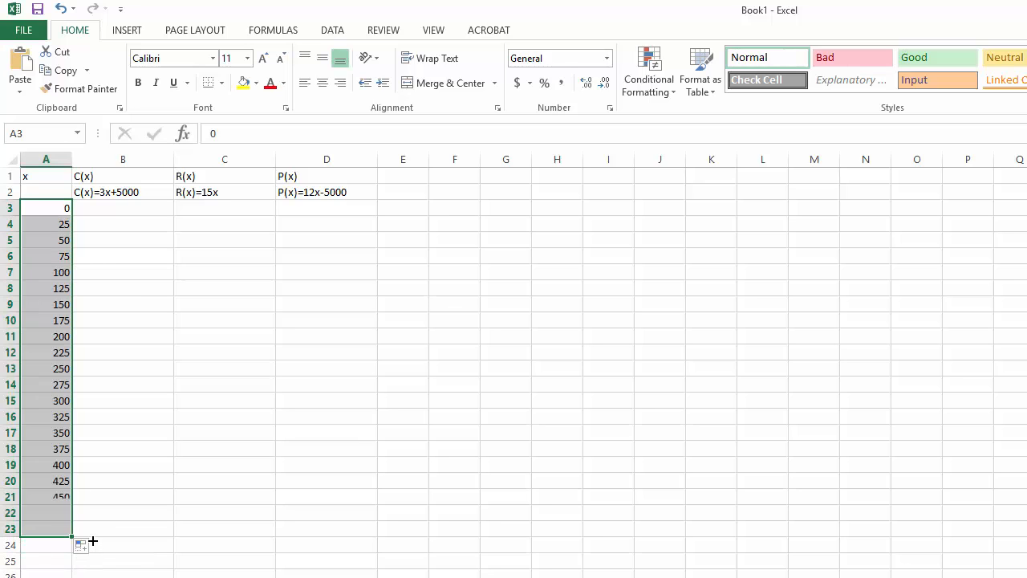
# Enter the cost formula =3*A3+5000 in B3, giving 5000.
pyautogui.click(122, 208)
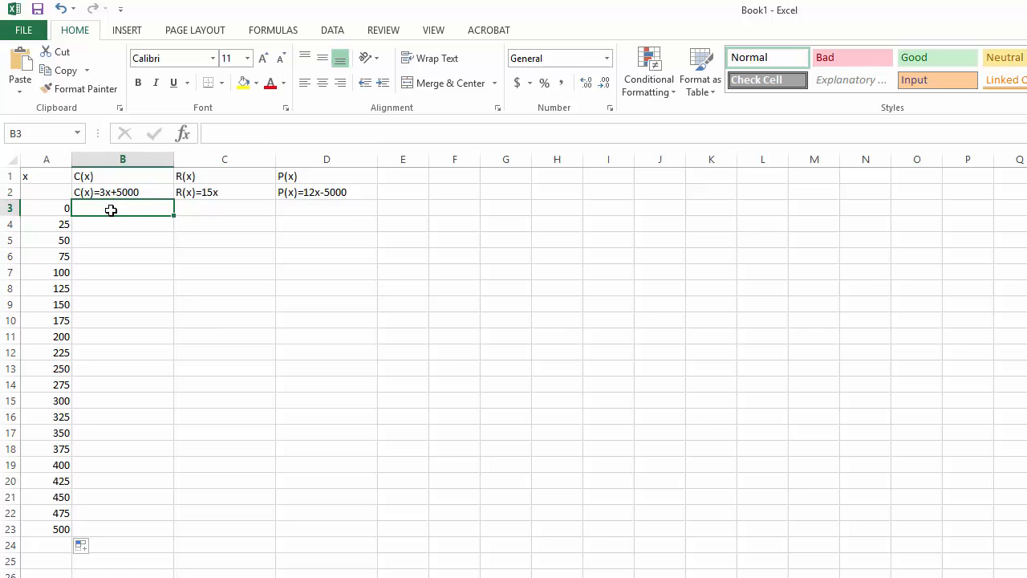
pyautogui.write('=')
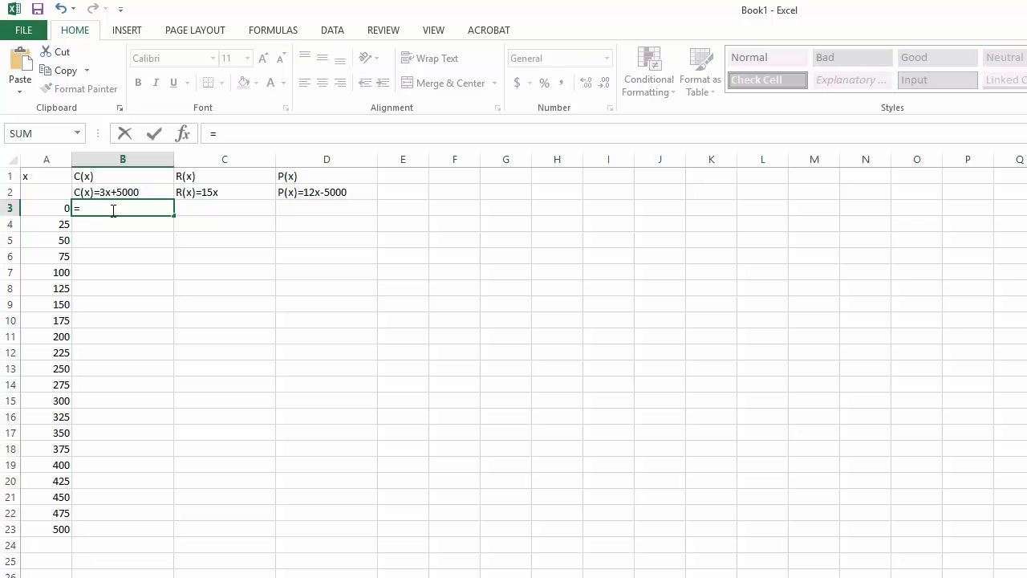
pyautogui.write('3')
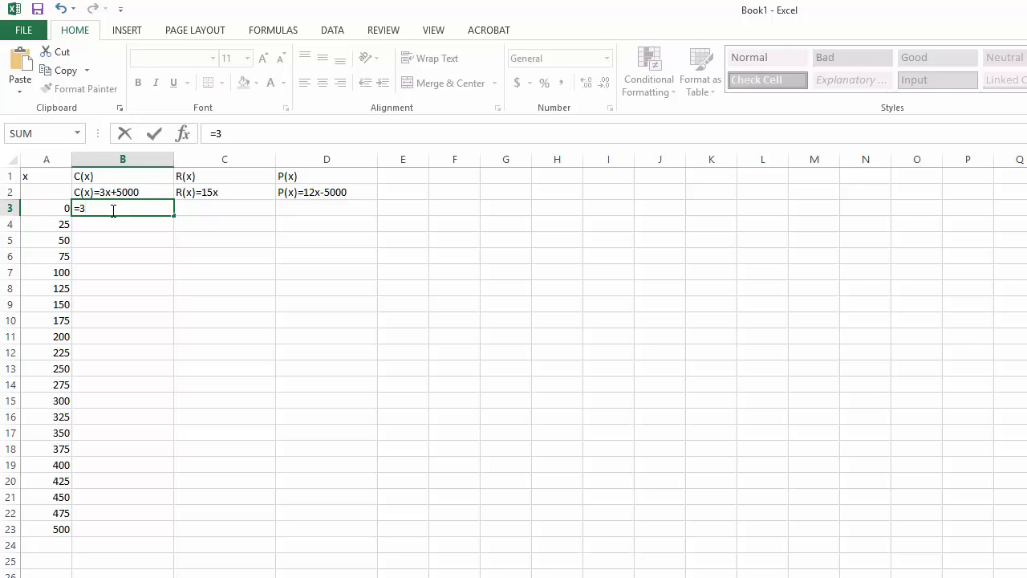
pyautogui.write('*')
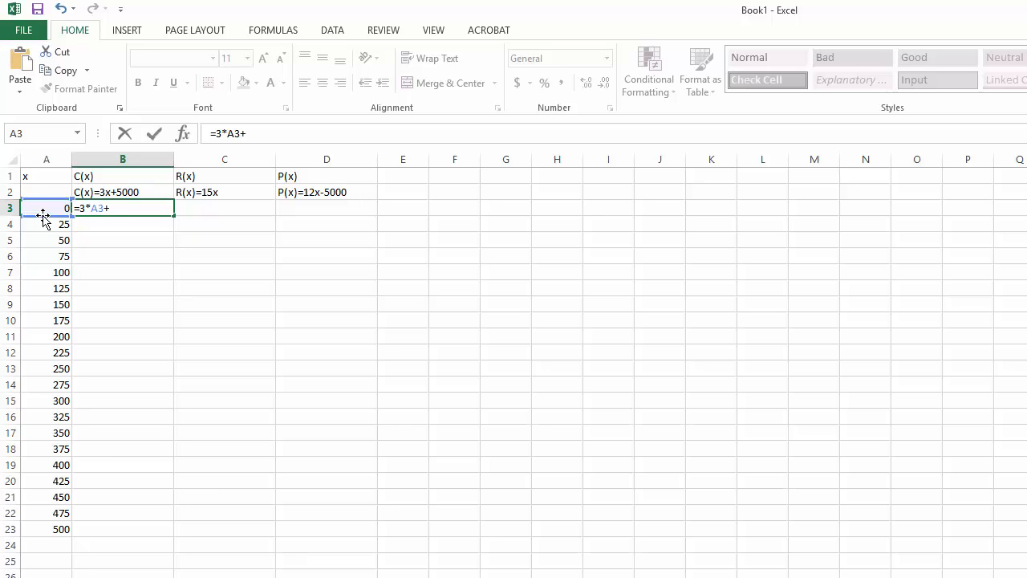
pyautogui.write('5000')
pyautogui.press('Return')
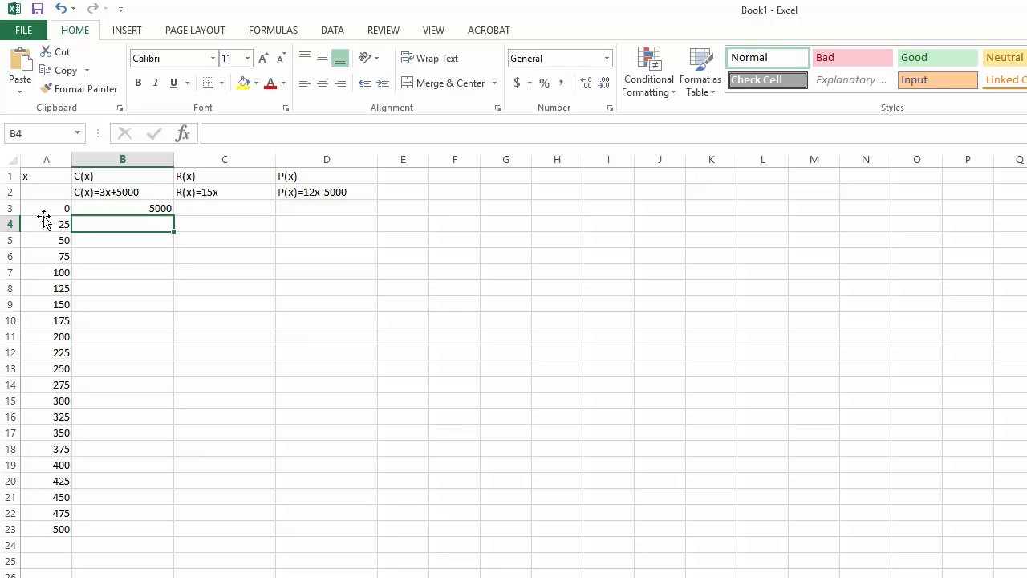
# Enter the revenue formula =15*A3 in C3.
pyautogui.click(225, 208)
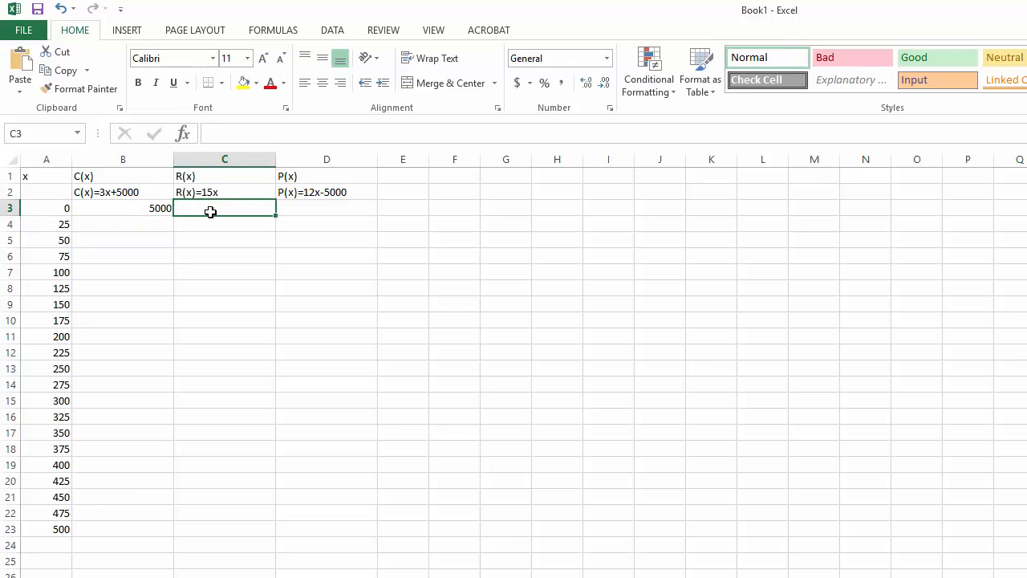
pyautogui.write('=')
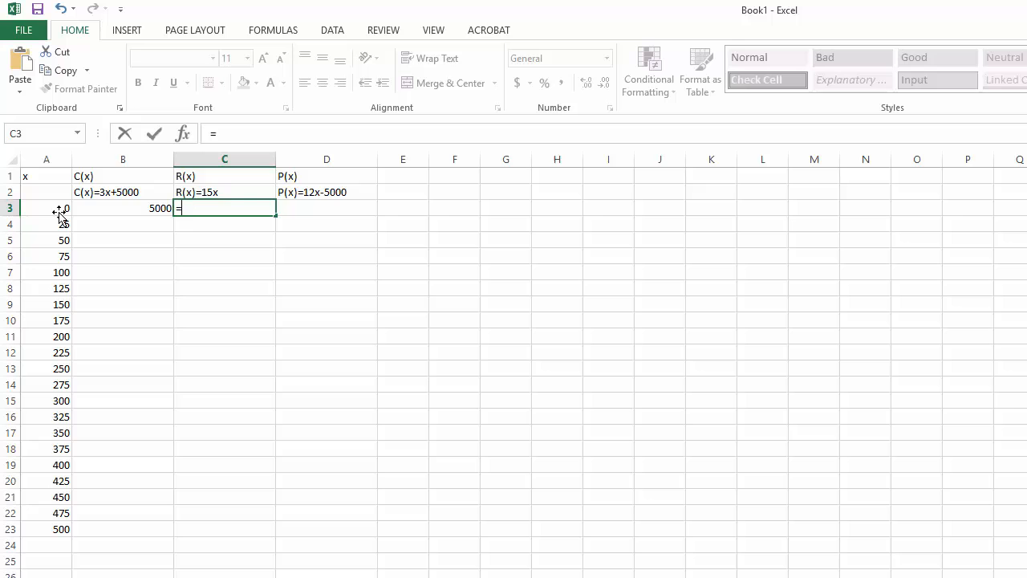
pyautogui.write('15*')
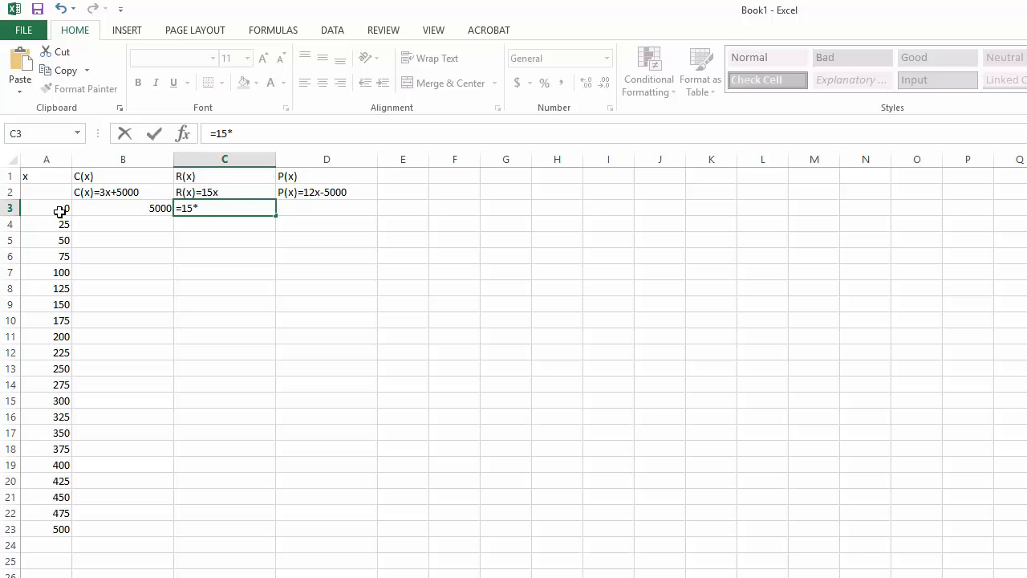
pyautogui.press('Return')
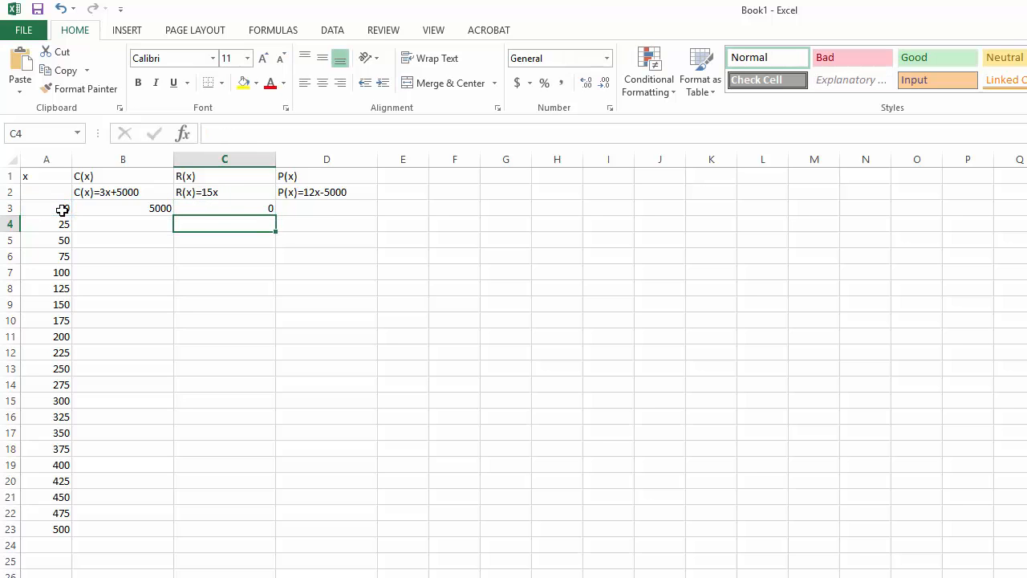
# Enter the profit formula =12*A3-5000 in D3.
pyautogui.click(325, 208)
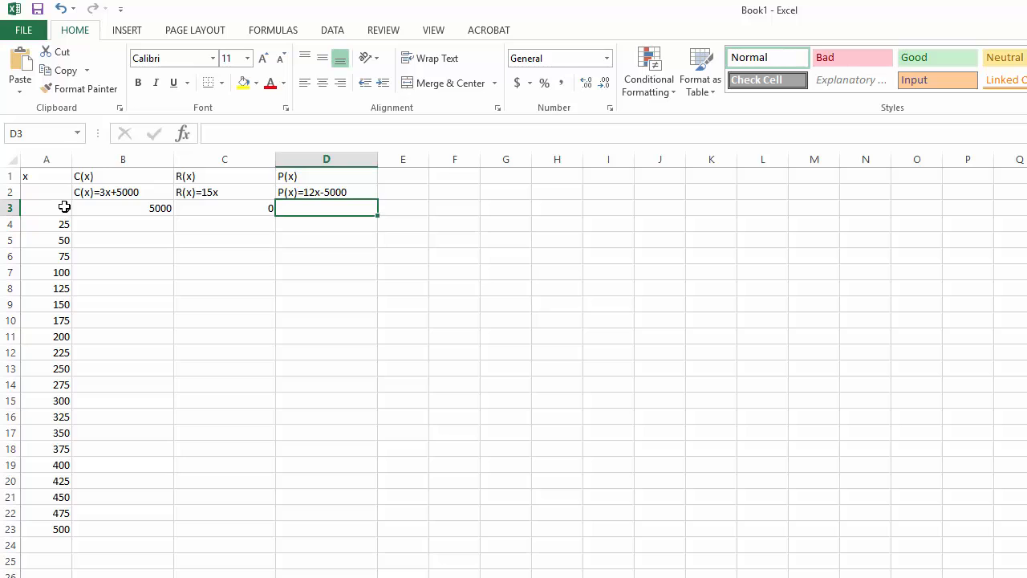
pyautogui.write('=')
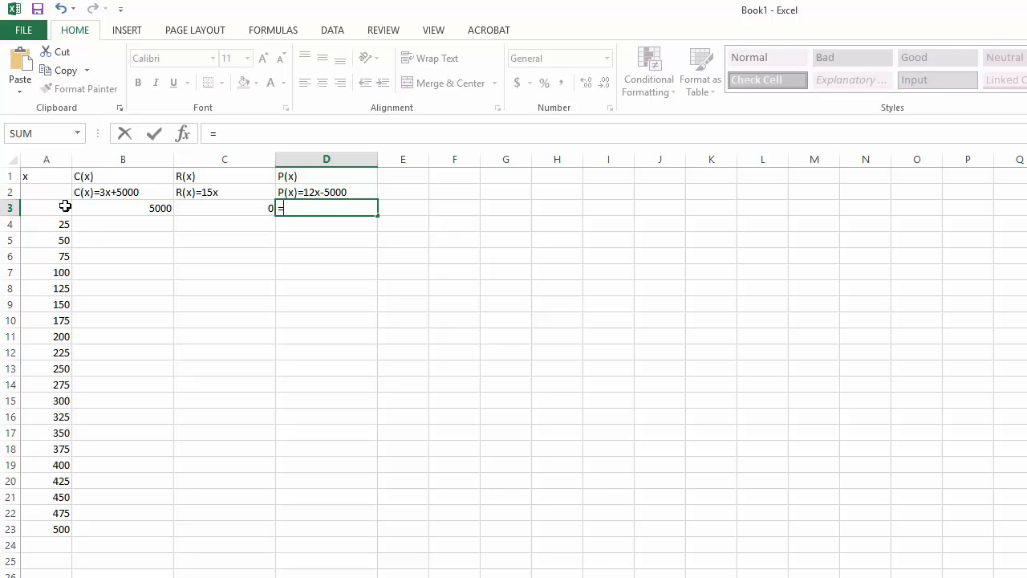
pyautogui.write('12')
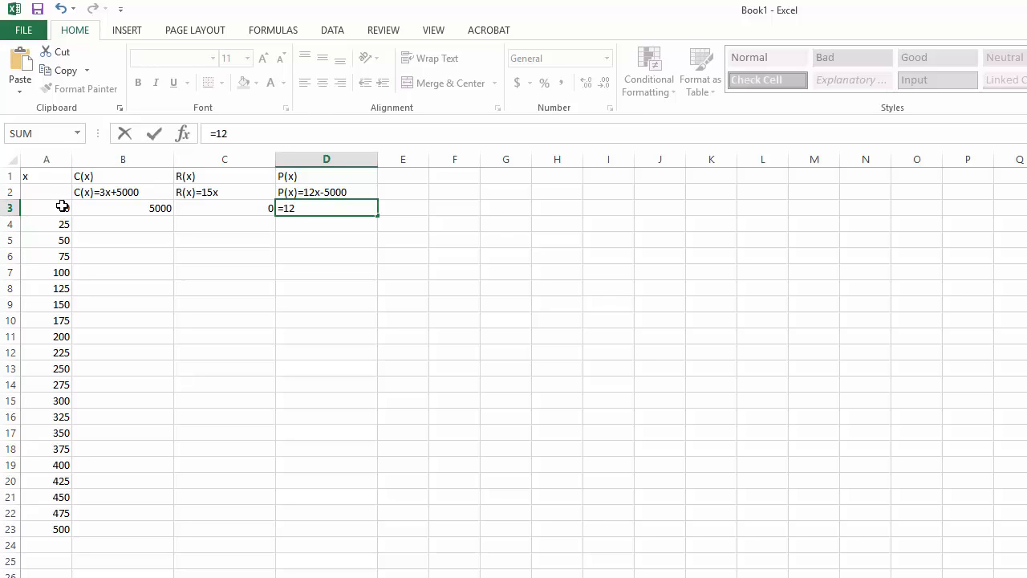
pyautogui.click(45, 209)
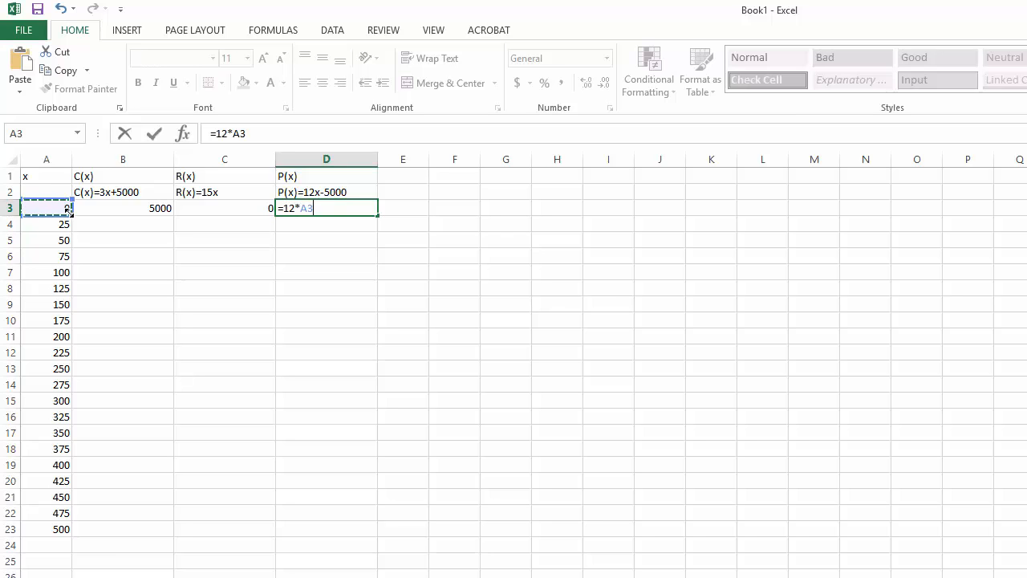
pyautogui.write('-5000')
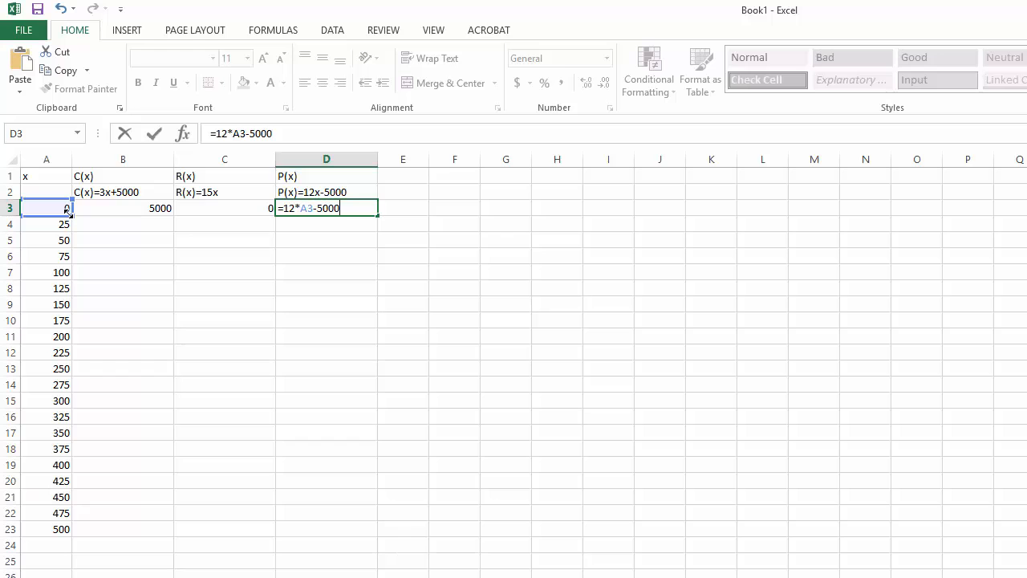
pyautogui.press('Return')
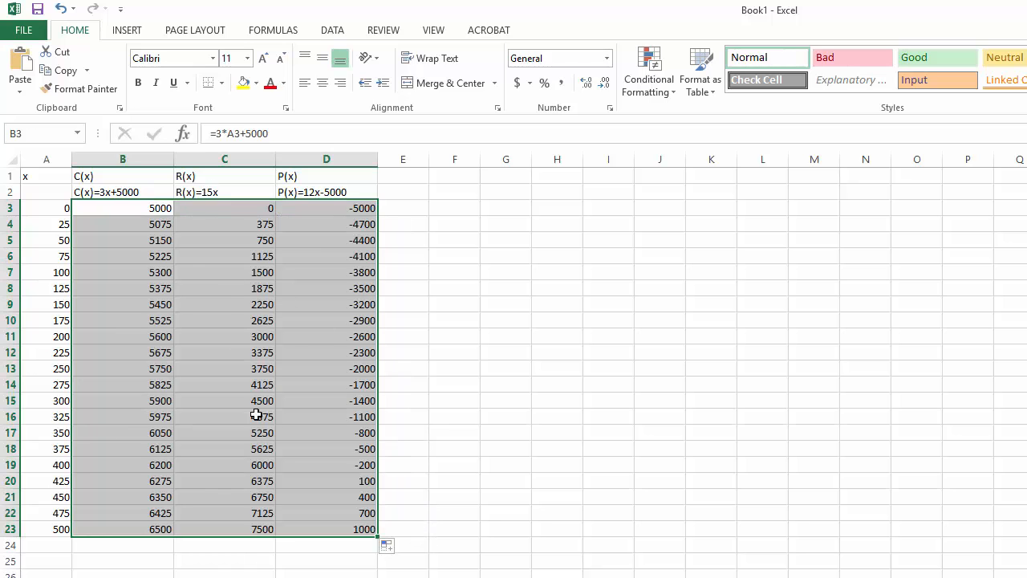
# Select the data block A3:D23 of x, cost, revenue and profit values for charting.
pyautogui.click(225, 560)
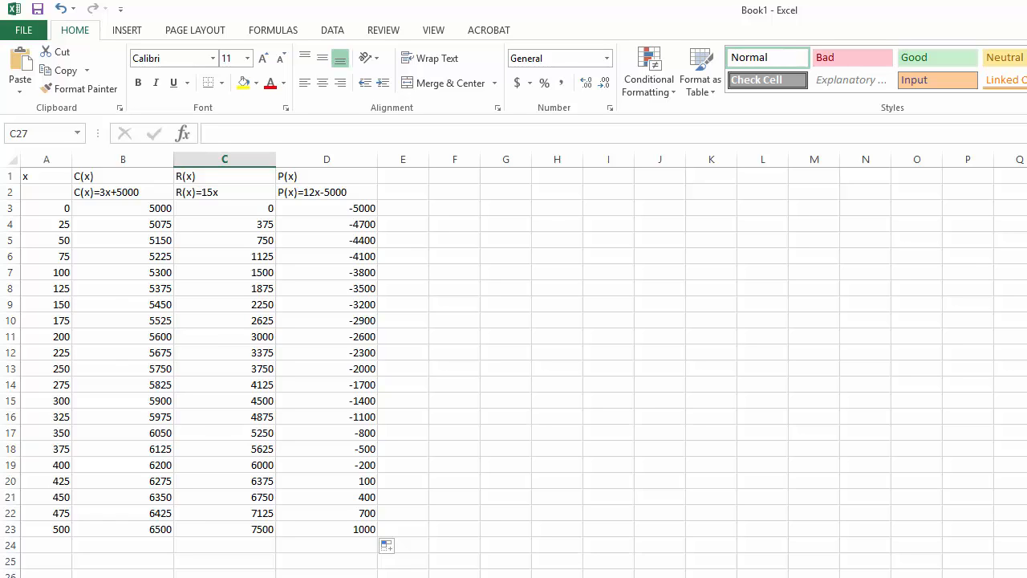
pyautogui.moveTo(125, 28)
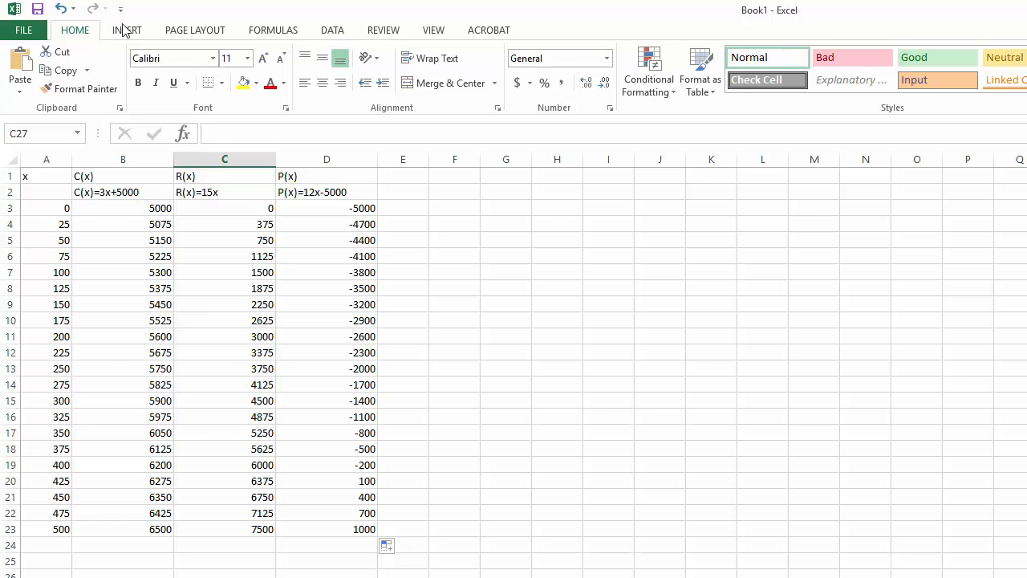
pyautogui.moveTo(45, 208); pyautogui.dragTo(122, 225)
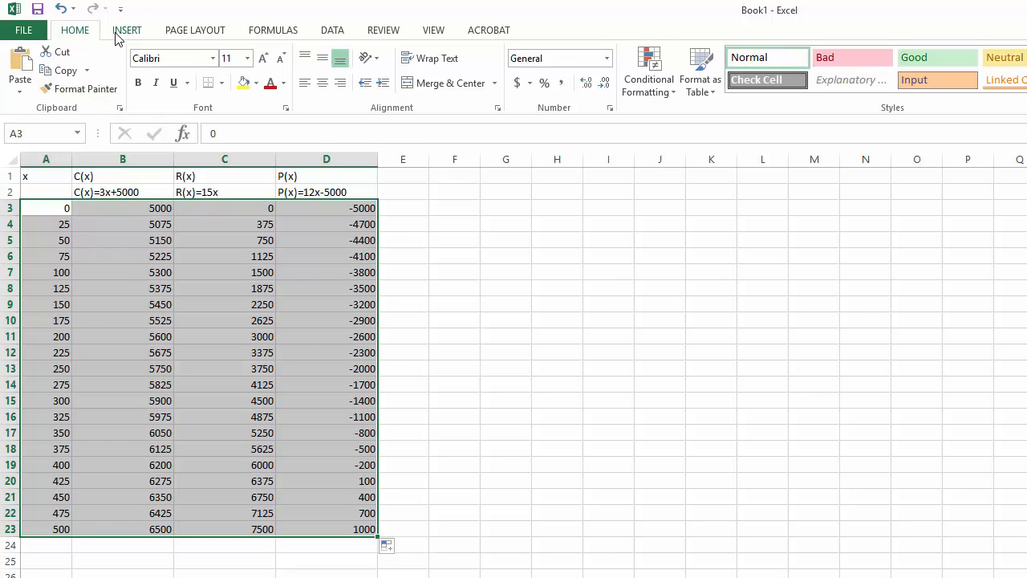
# Insert a markers-only scatter chart of the data and title it Cost/Revenue/Profit.
pyautogui.click(127, 28)
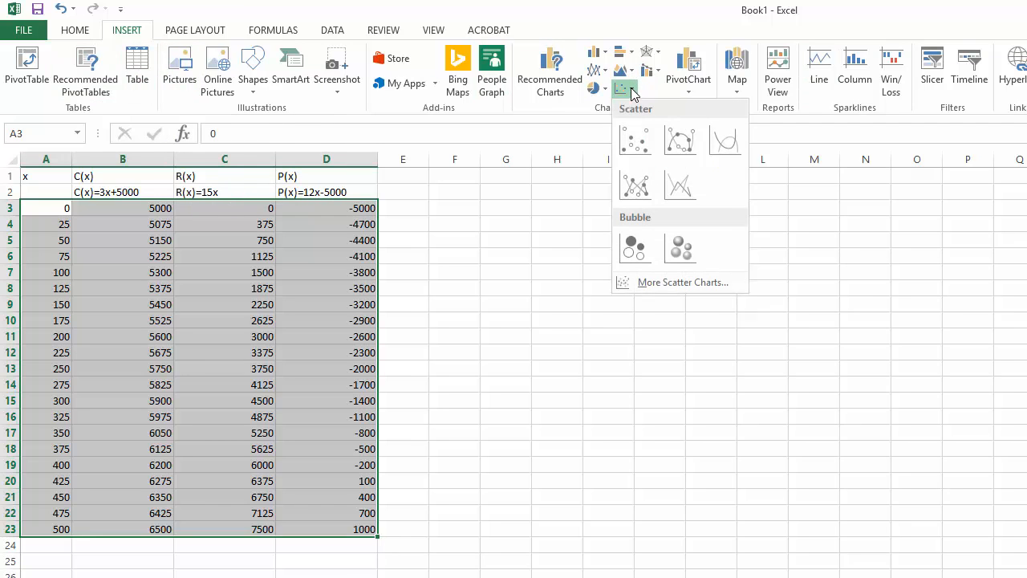
pyautogui.click(634, 141)
pyautogui.write('Cost/Revenue')
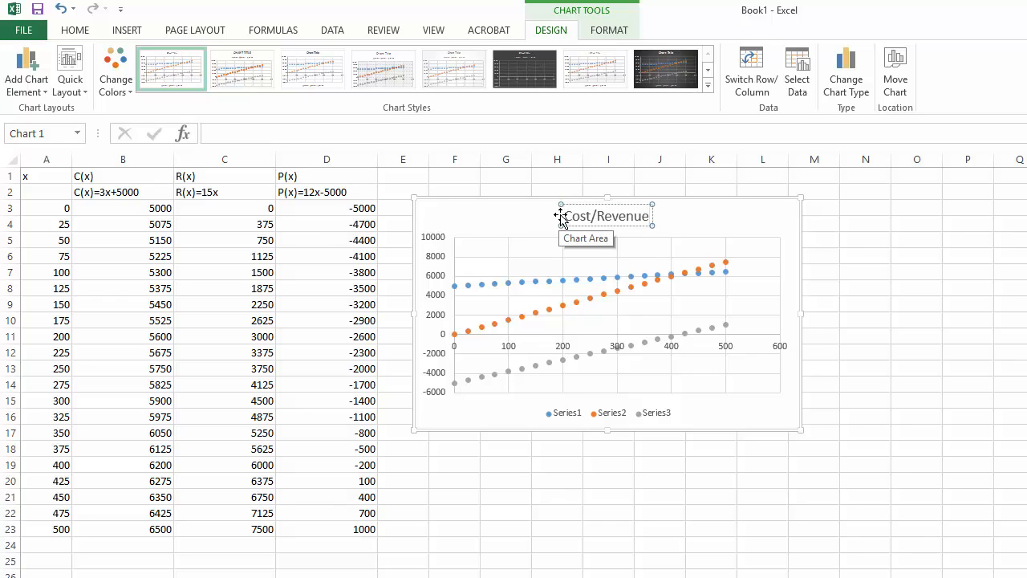
pyautogui.write('/Profit')
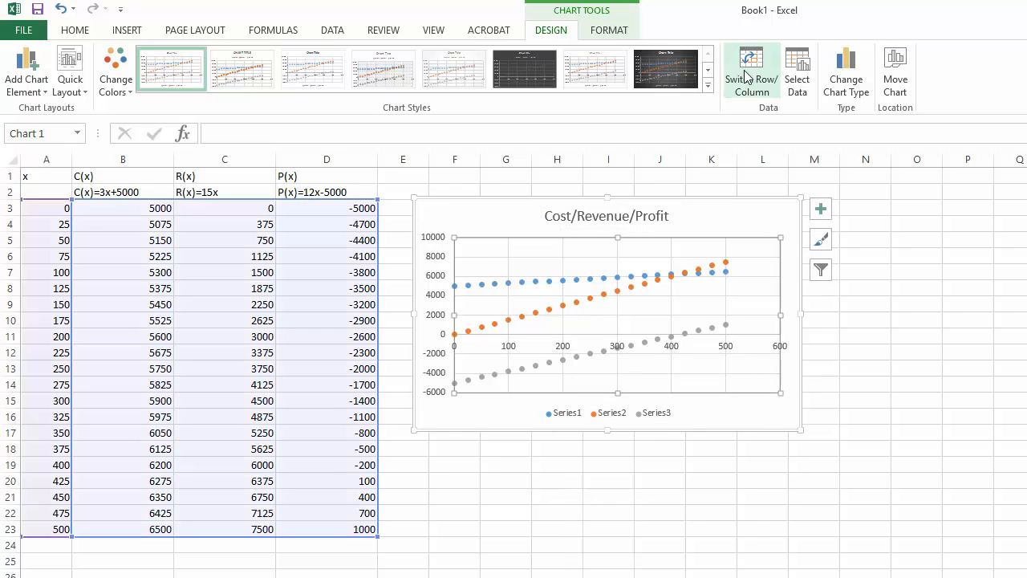
pyautogui.moveTo(845, 72)
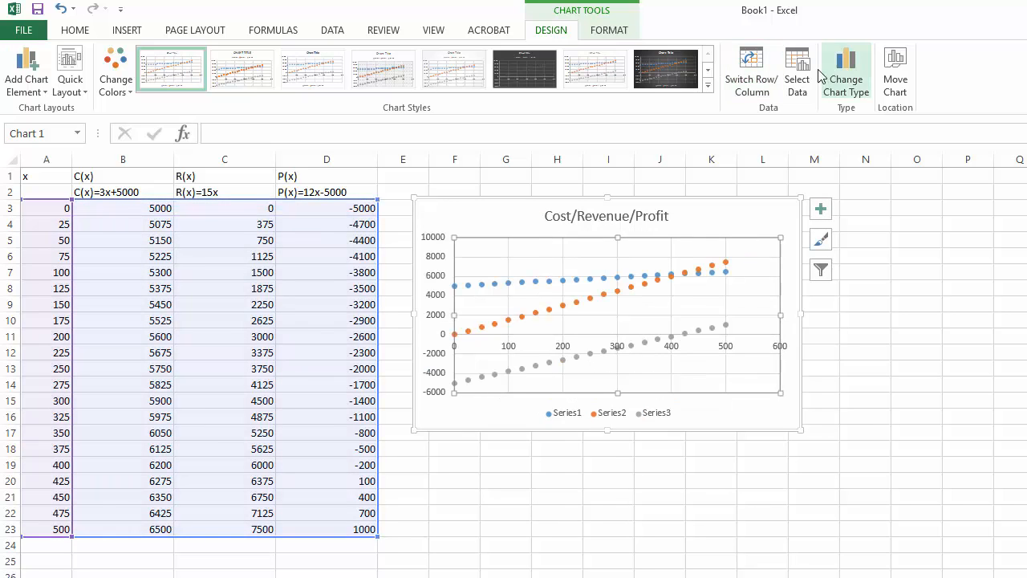
# Rename the chart's three series to Cost, Revenue and Profit via Select Data.
pyautogui.click(796, 73)
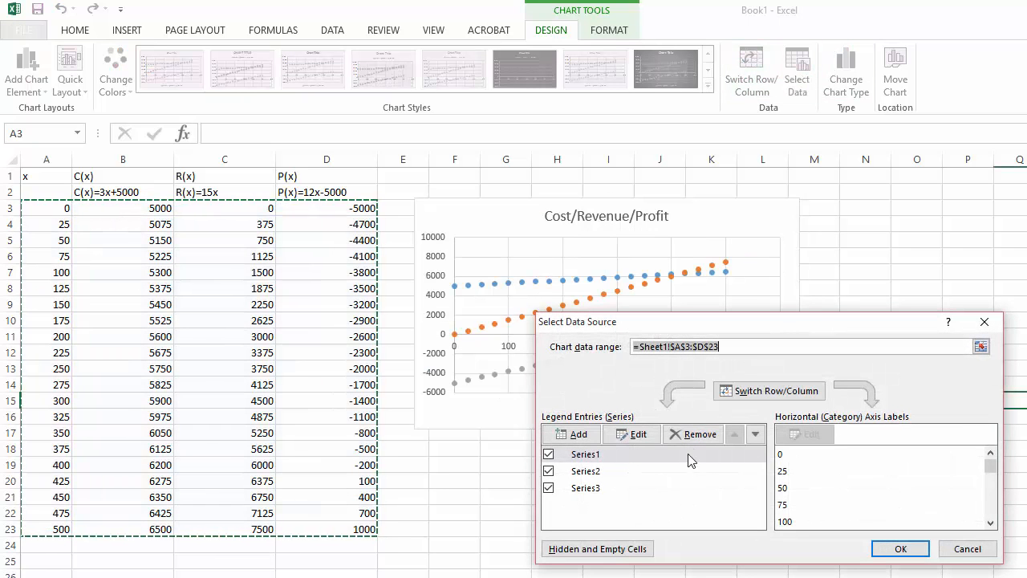
pyautogui.click(639, 433)
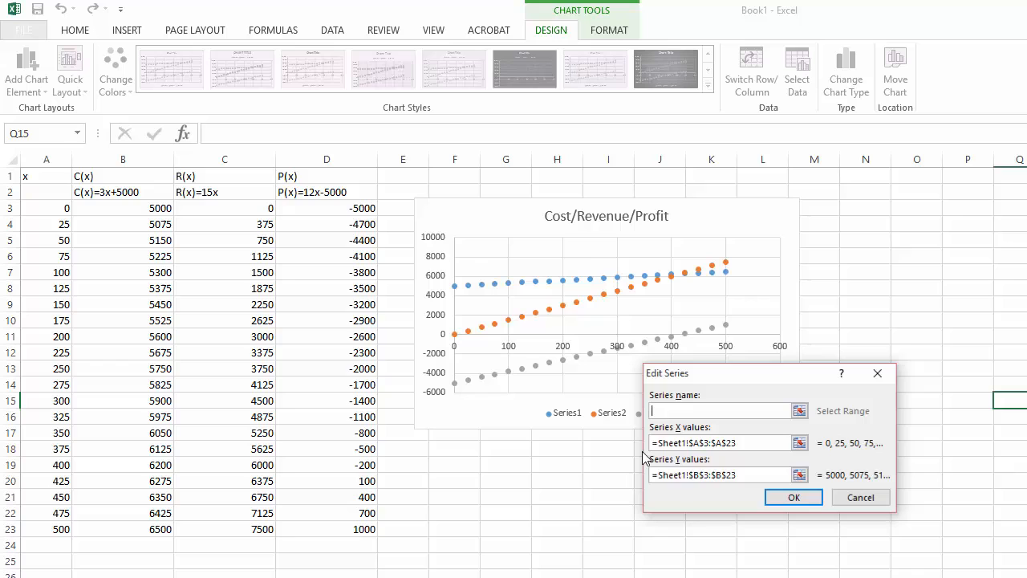
pyautogui.write('C')
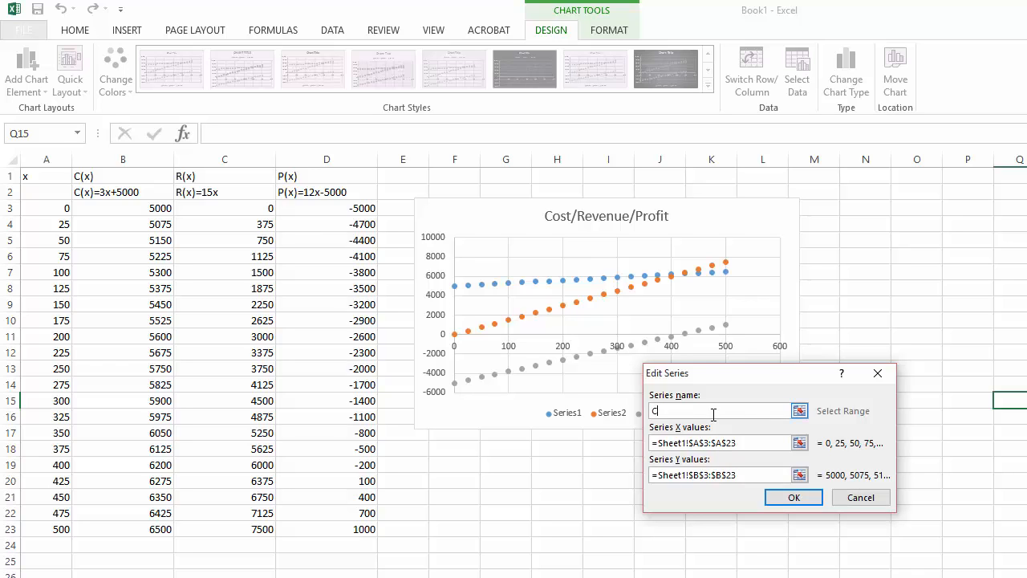
pyautogui.click(792, 497)
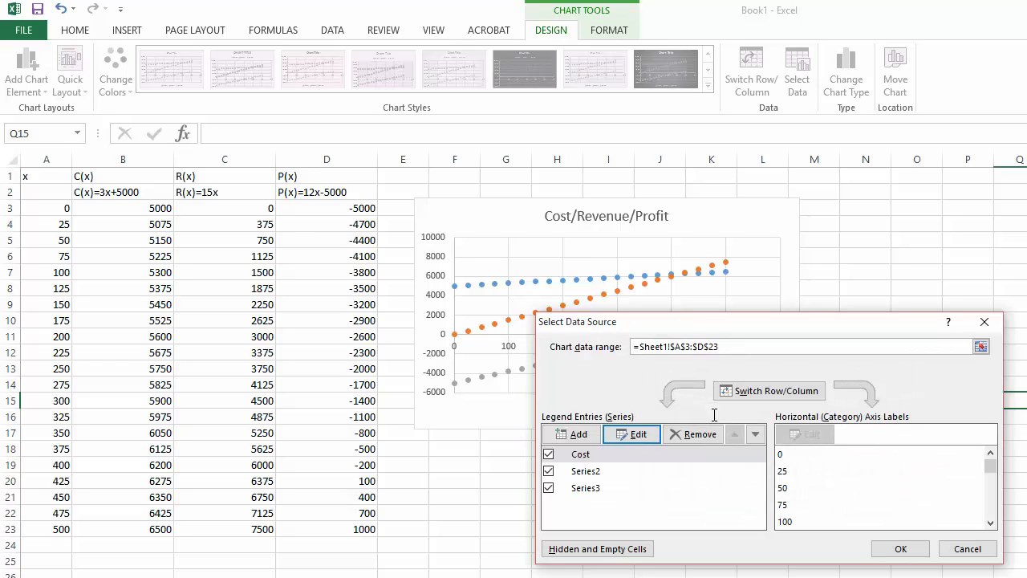
pyautogui.click(639, 433)
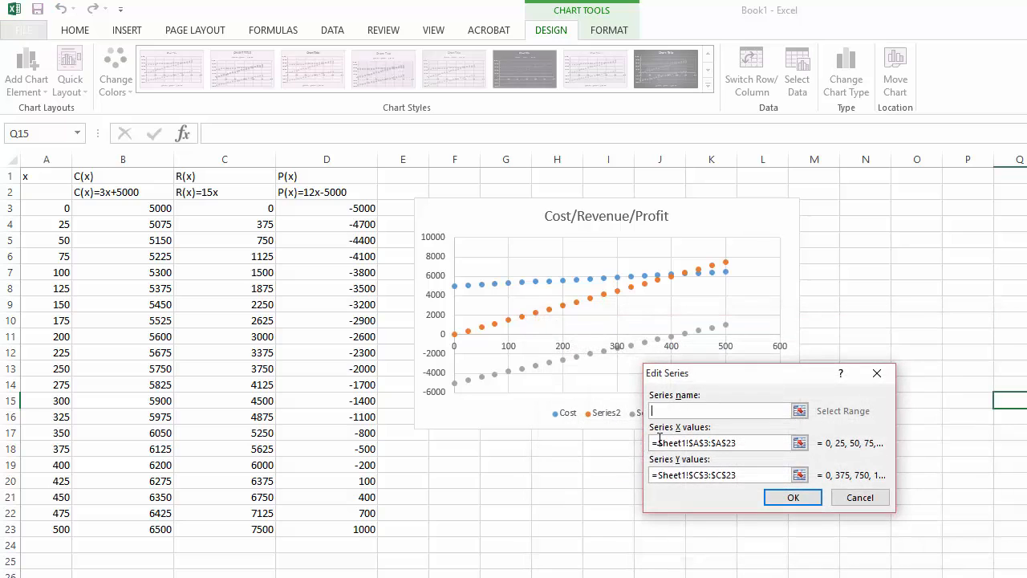
pyautogui.write('Revenue')
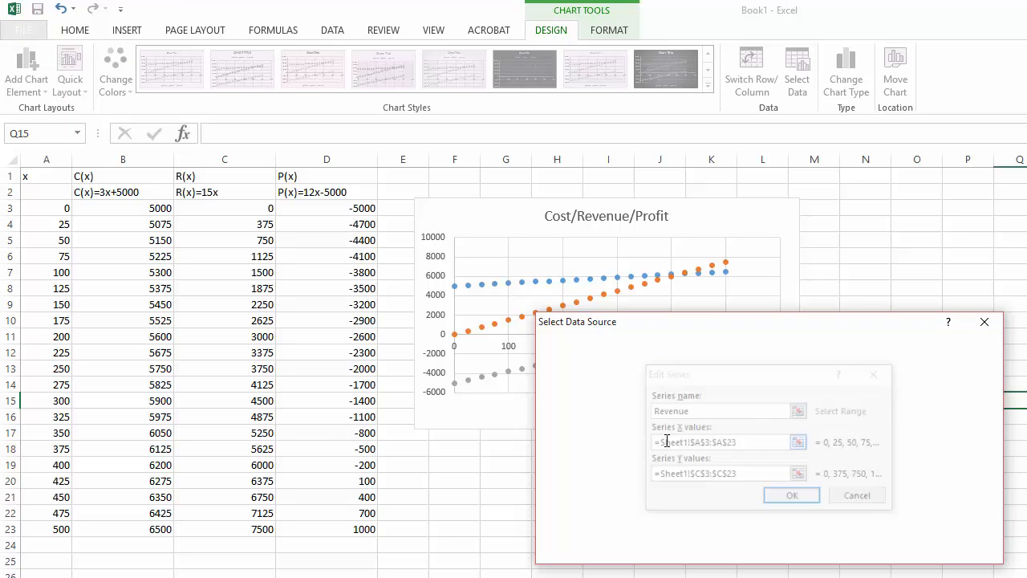
pyautogui.click(791, 494)
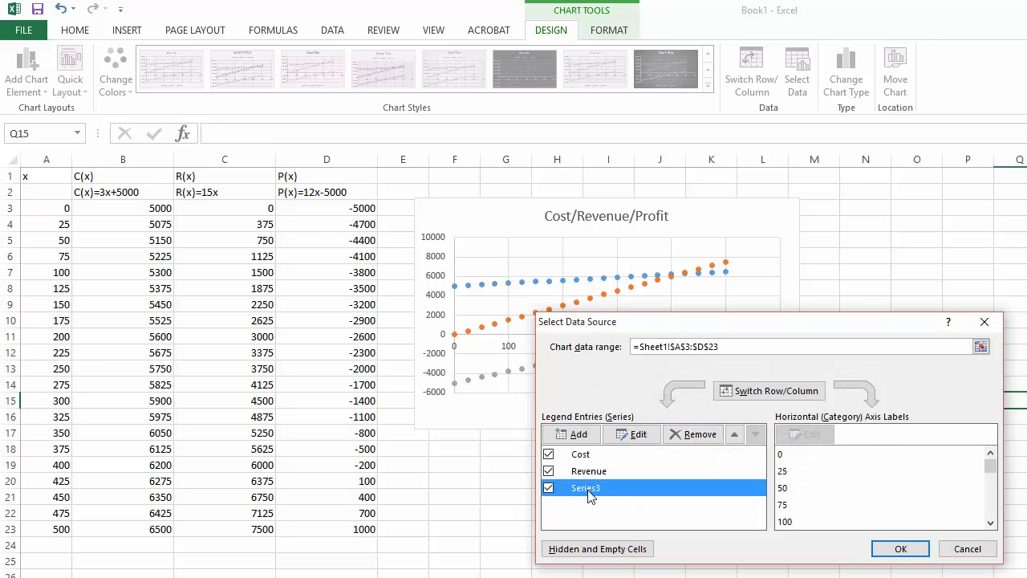
pyautogui.click(630, 433)
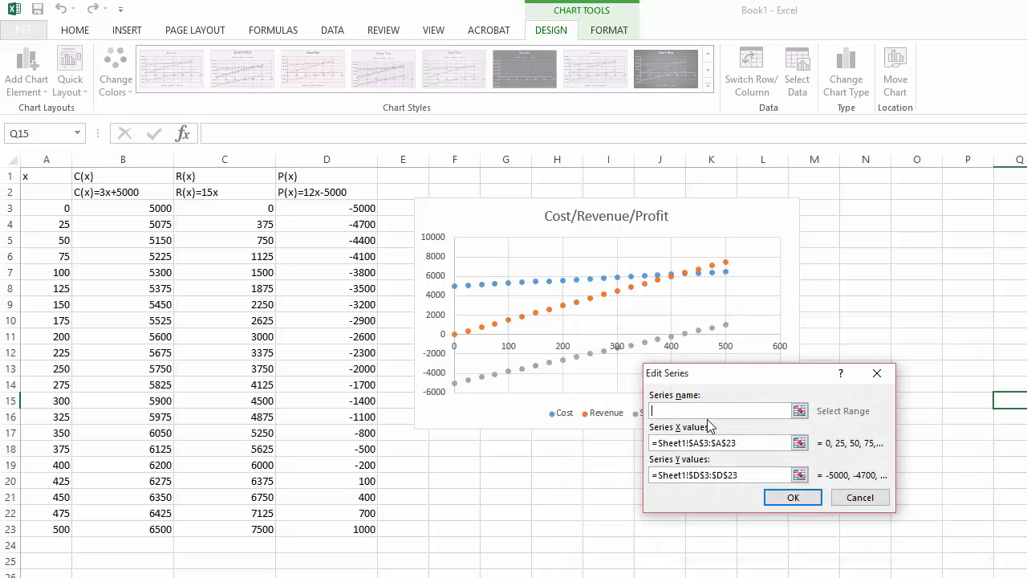
pyautogui.click(792, 497)
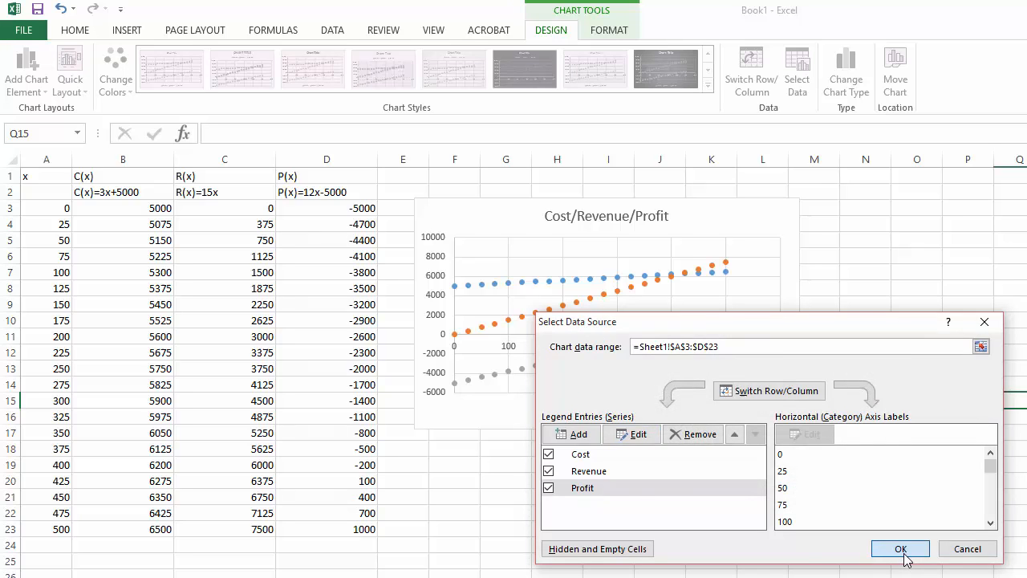
pyautogui.click(900, 549)
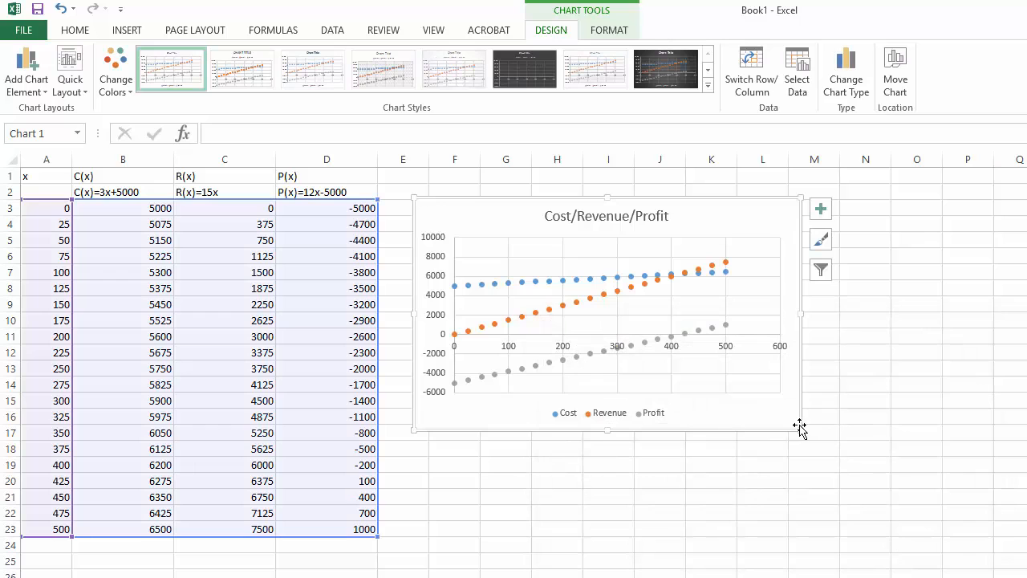
pyautogui.moveTo(886, 463)
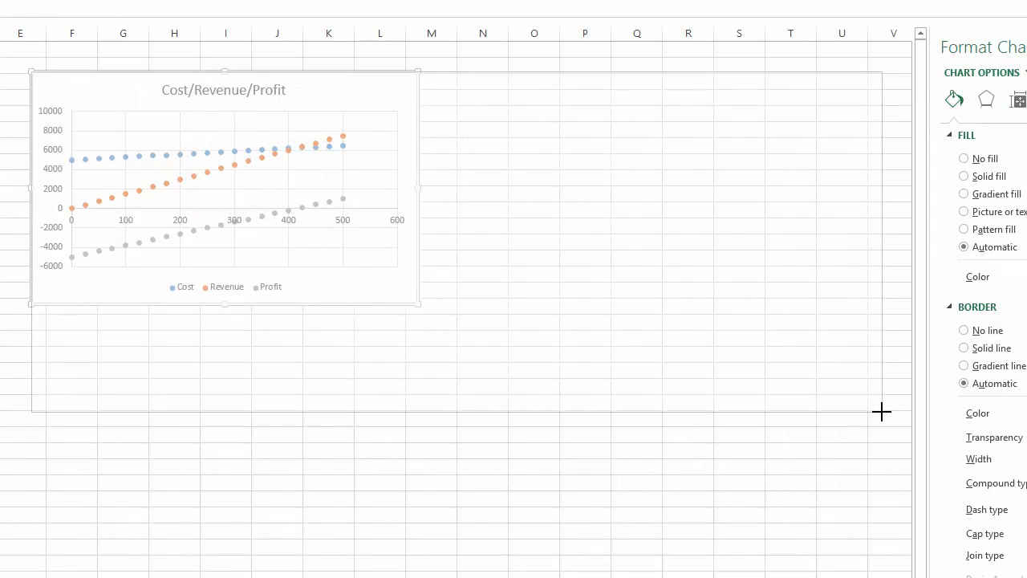
# Enlarge the chart to span roughly columns E through S beside the table.
pyautogui.moveTo(418, 304); pyautogui.dragTo(882, 414)
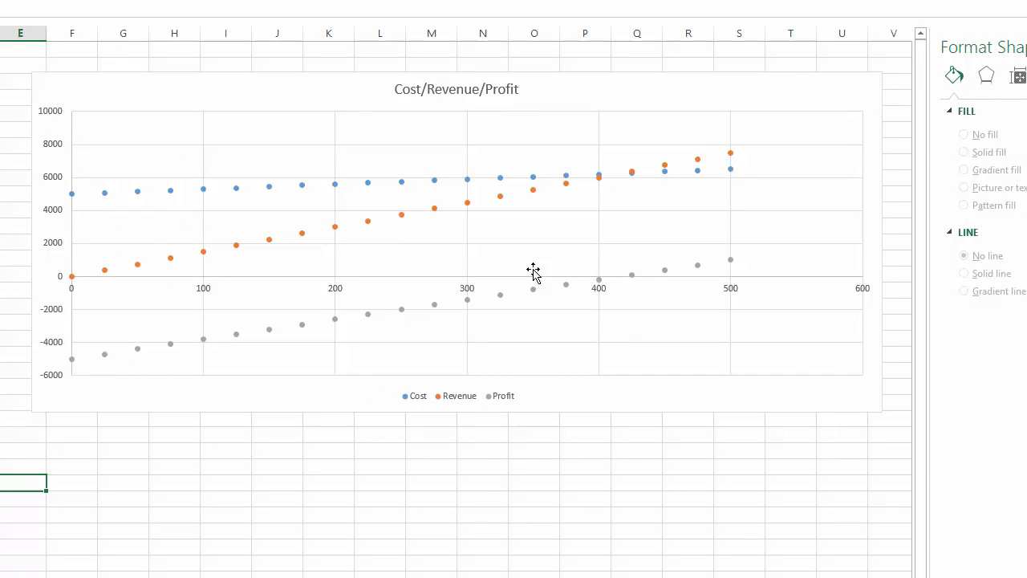
pyautogui.moveTo(498, 158)
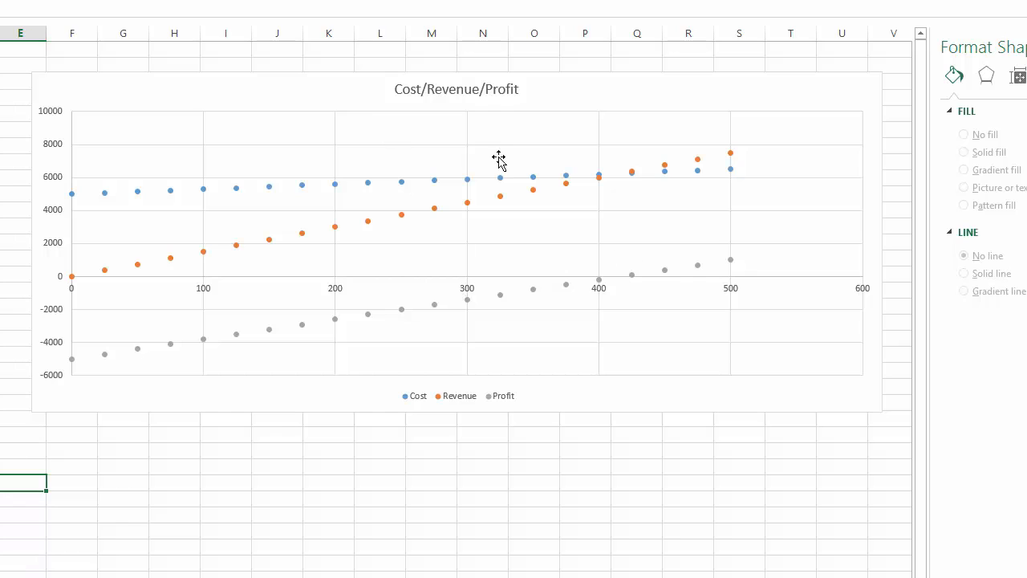
pyautogui.moveTo(575, 190)
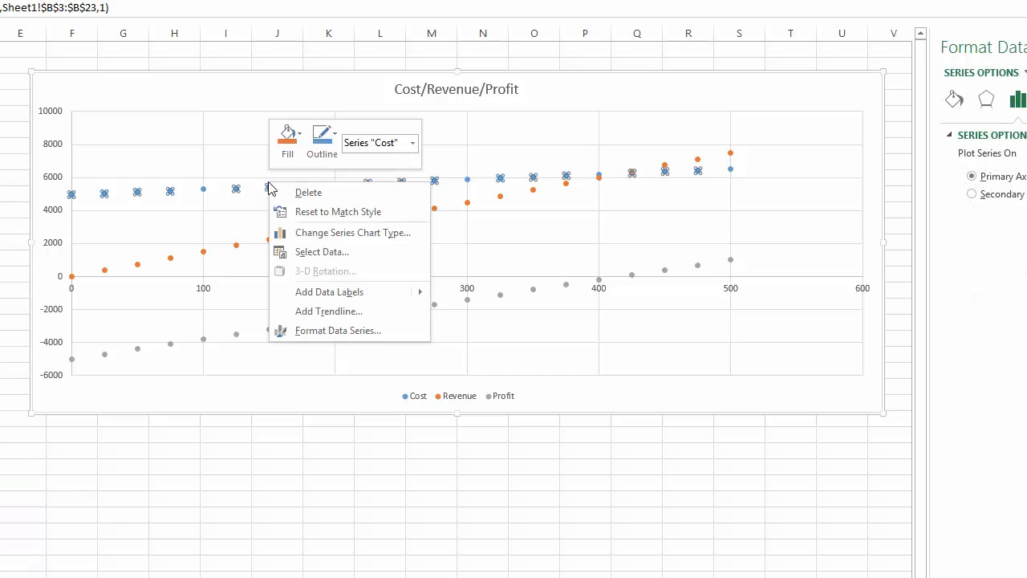
# Add linear trendlines to the Cost, Revenue and Profit series.
pyautogui.click(327, 311)
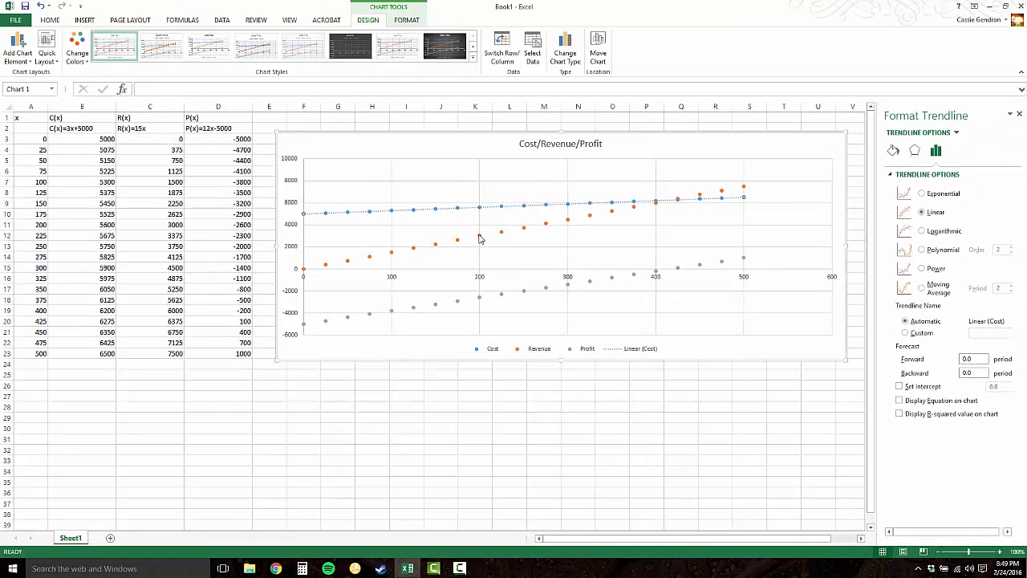
pyautogui.rightClick(479, 237)
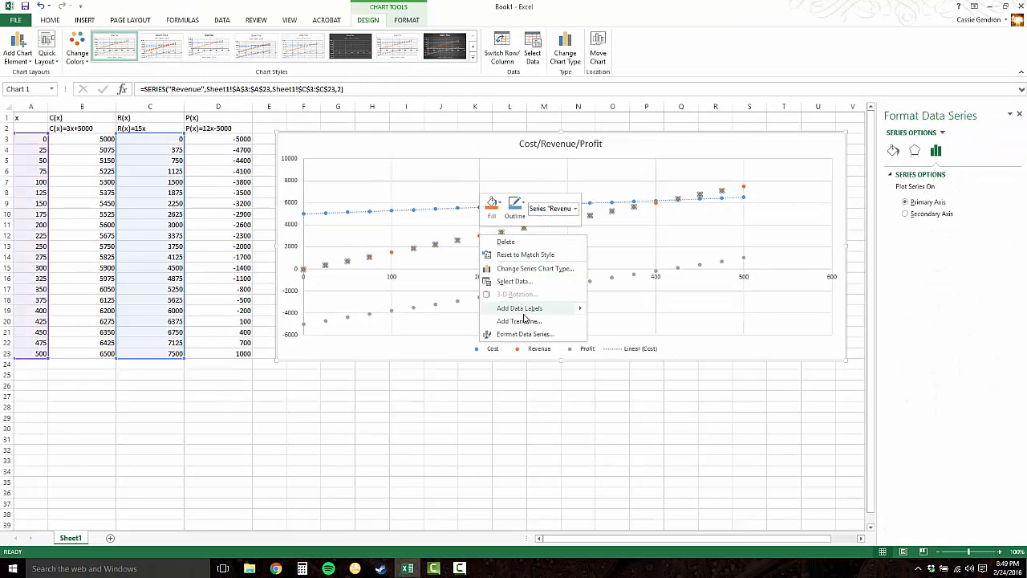
pyautogui.click(520, 321)
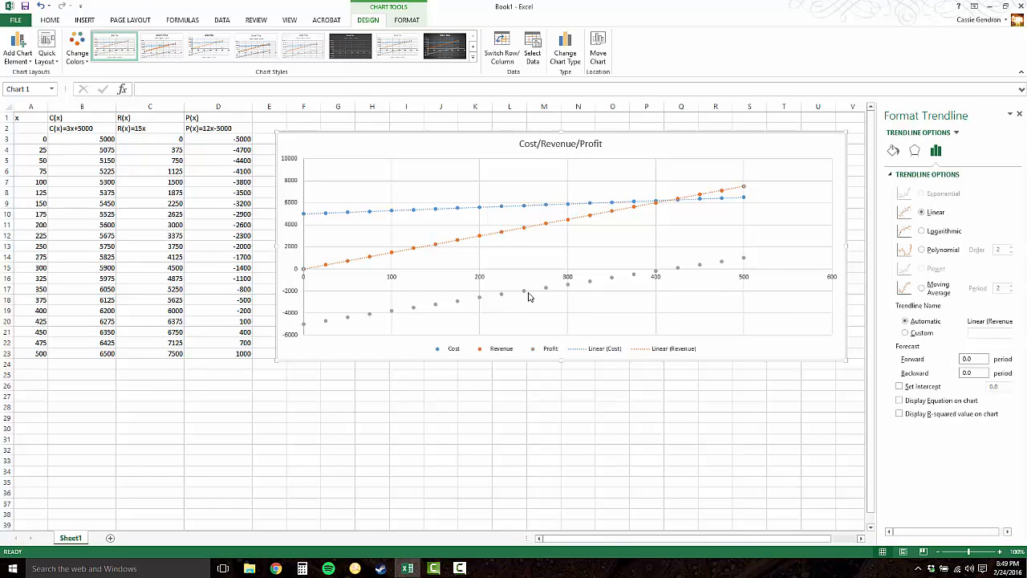
pyautogui.rightClick(523, 292)
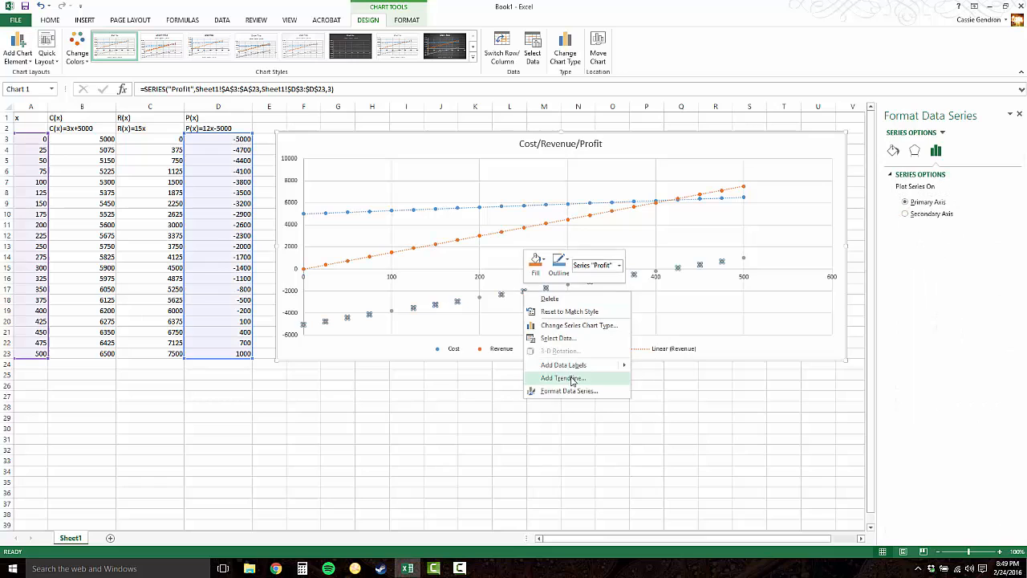
pyautogui.click(562, 379)
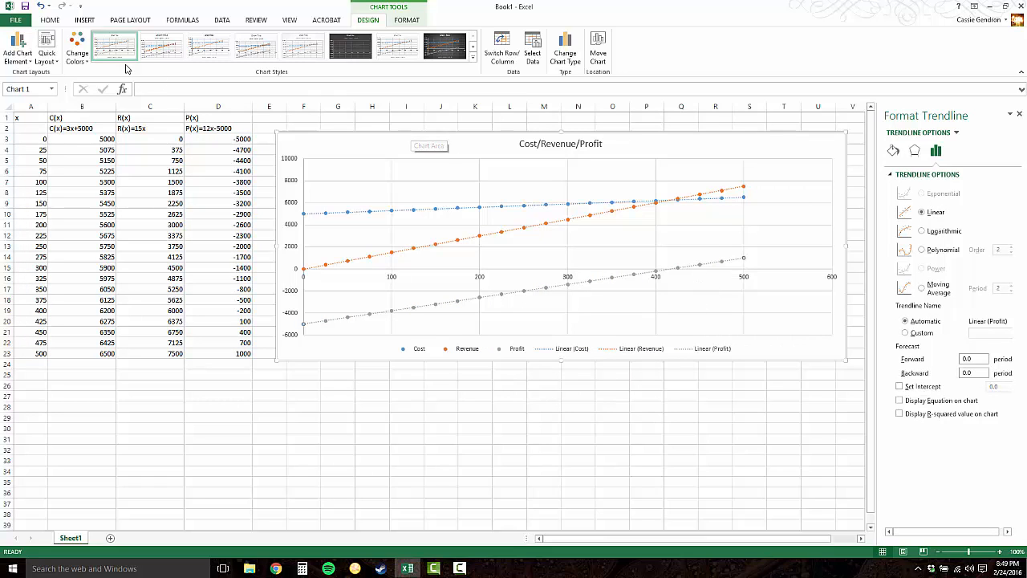
pyautogui.click(77, 50)
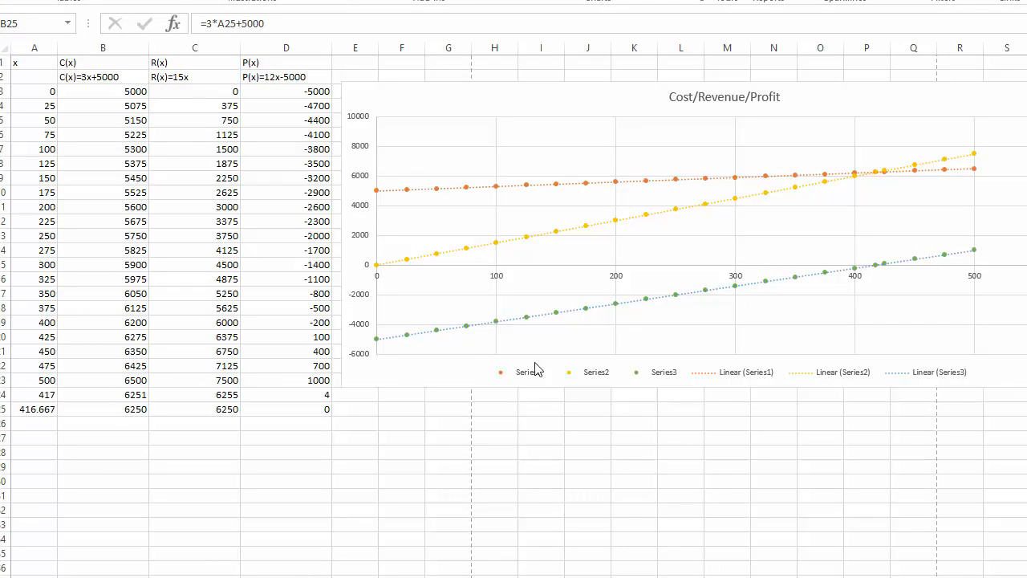
pyautogui.moveTo(895, 265)
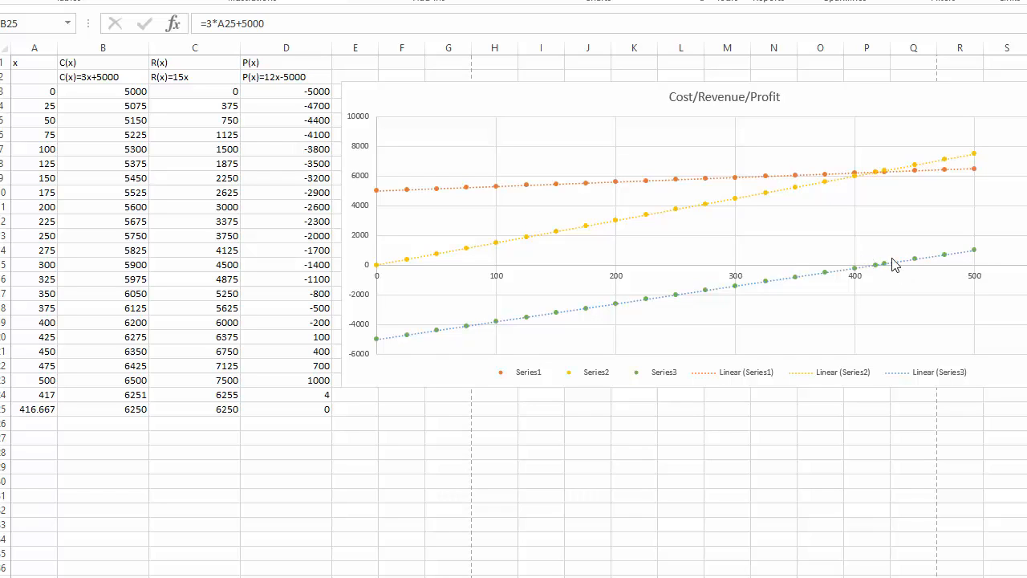
pyautogui.moveTo(886, 238)
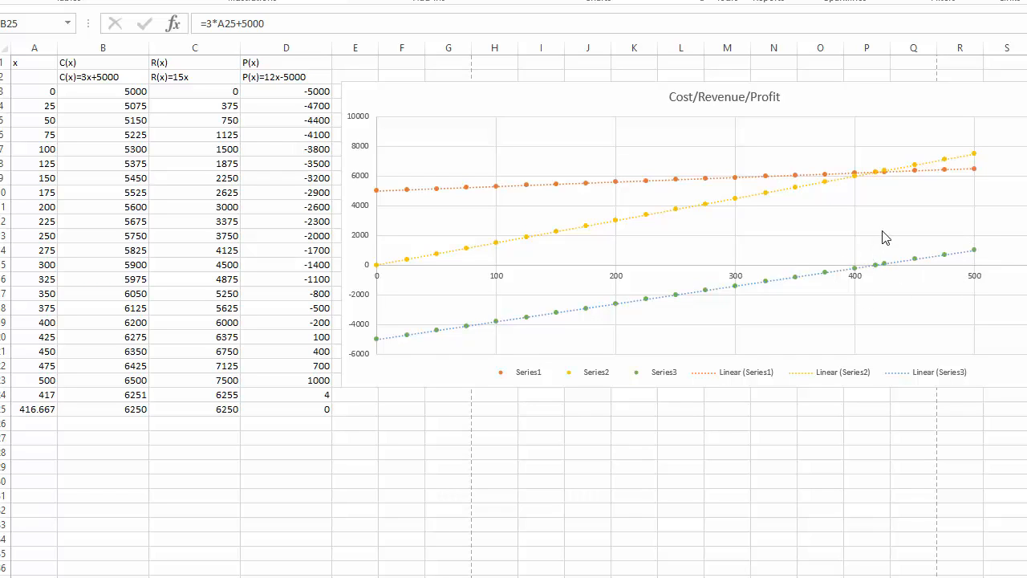
pyautogui.moveTo(876, 138)
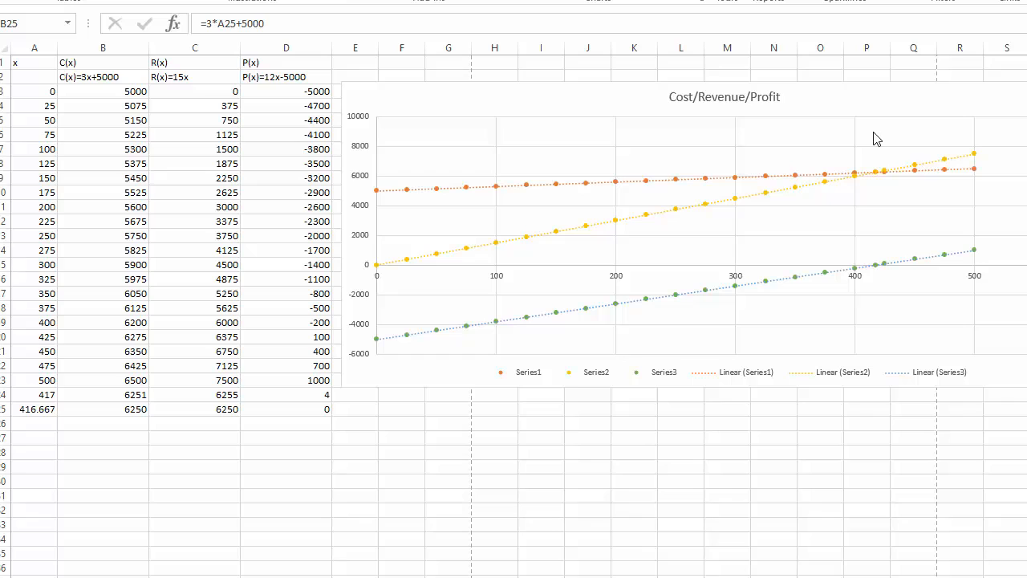
pyautogui.moveTo(854, 273)
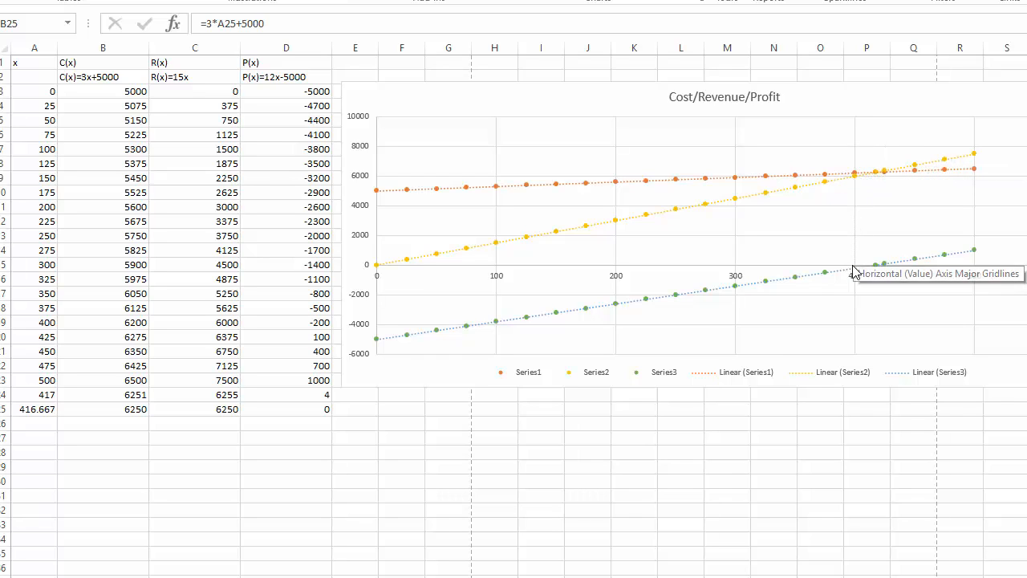
pyautogui.moveTo(860, 235)
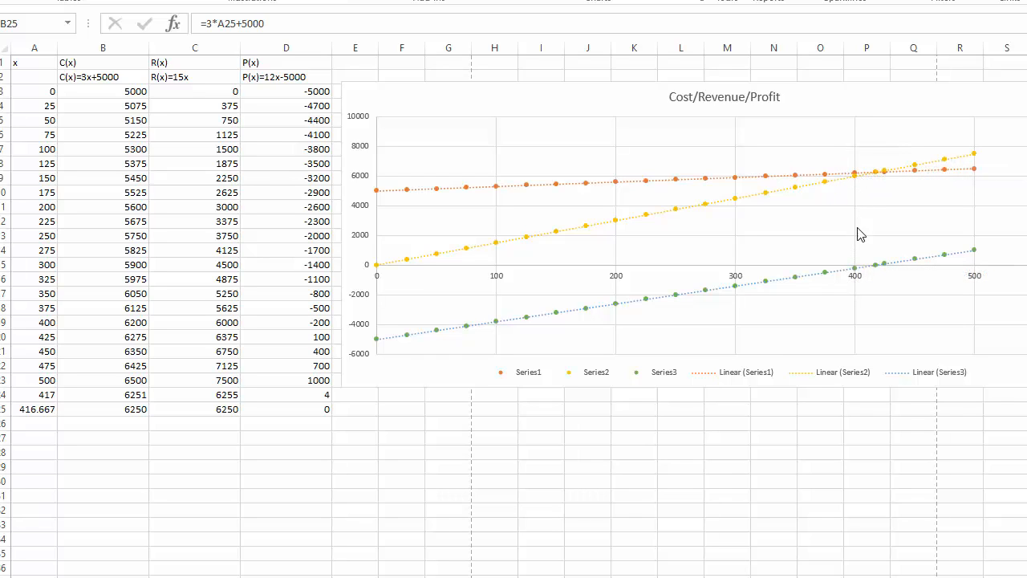
pyautogui.moveTo(71, 391)
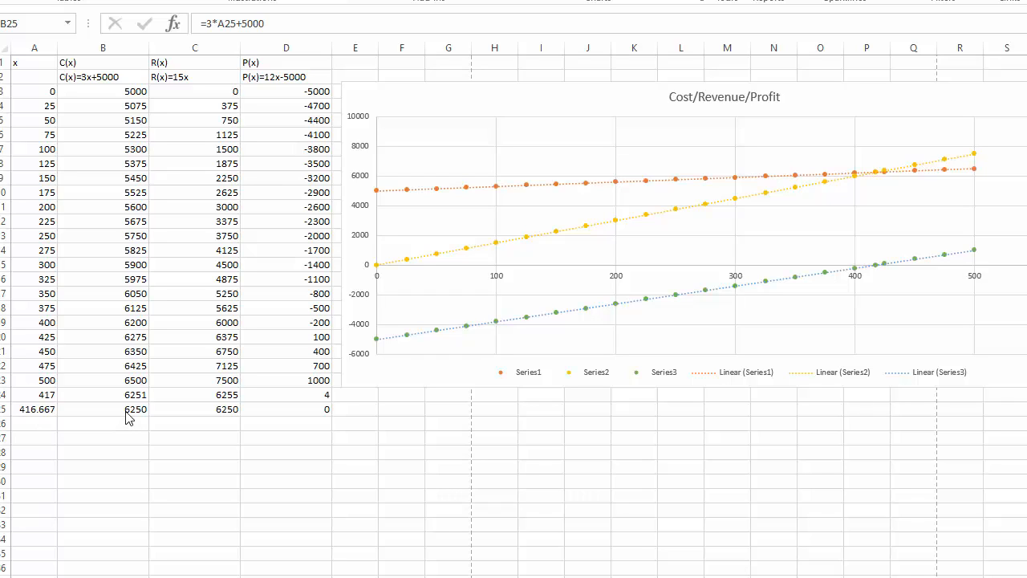
pyautogui.moveTo(180, 417)
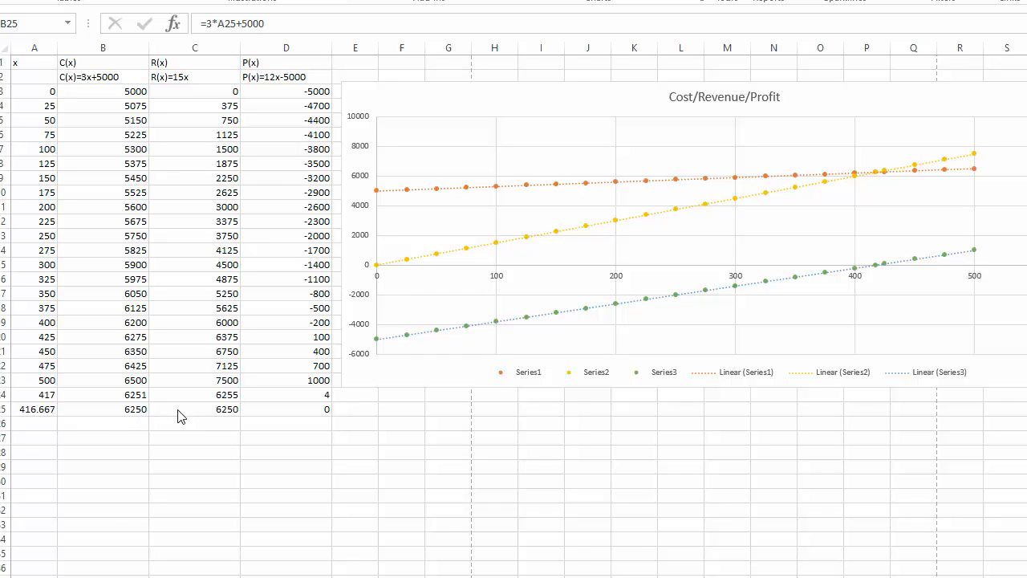
pyautogui.moveTo(185, 433)
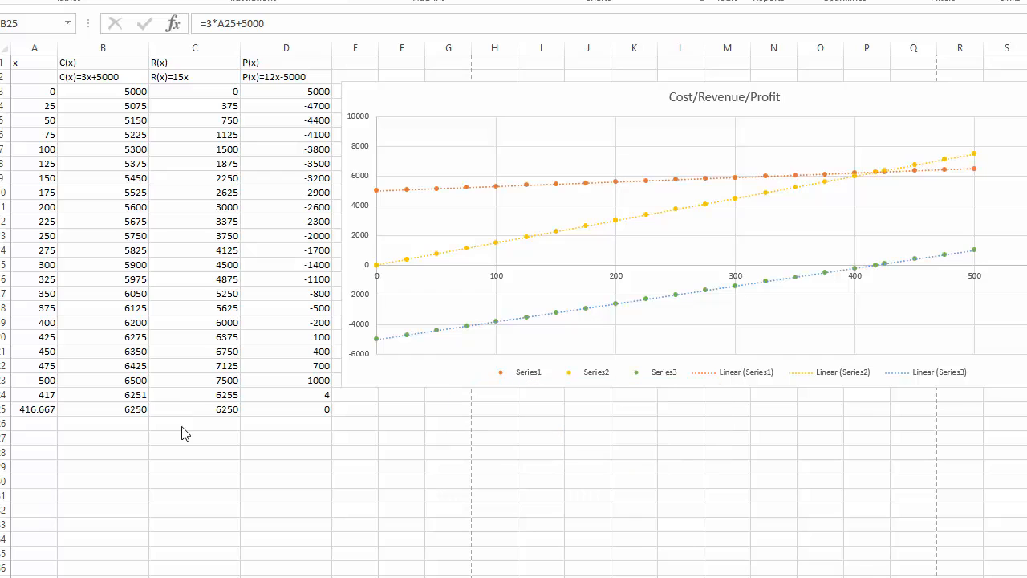
pyautogui.moveTo(303, 418)
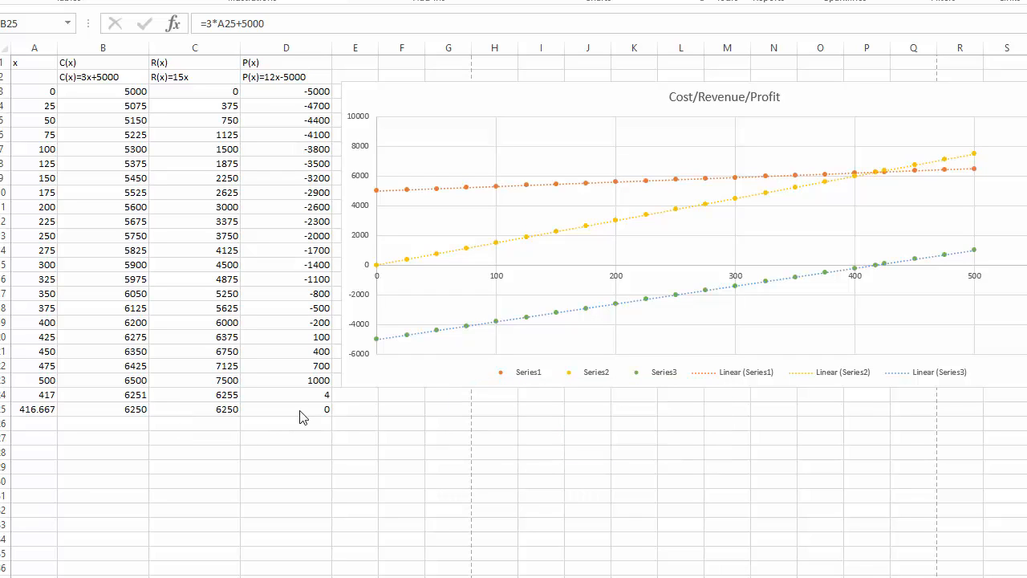
pyautogui.moveTo(313, 420)
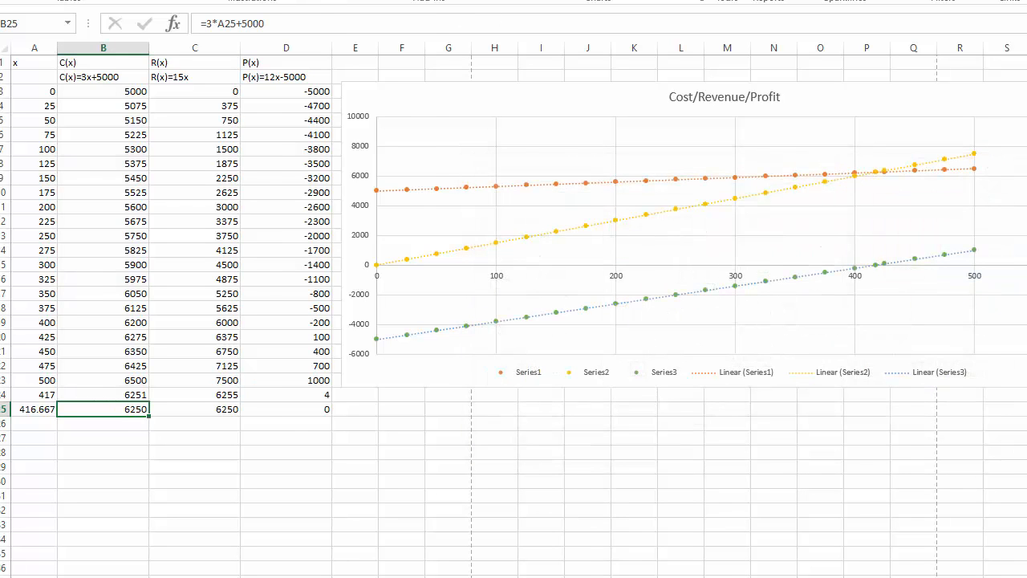
# Prepare column E and the x=417 row for the break-even point series.
pyautogui.click(170, 40)
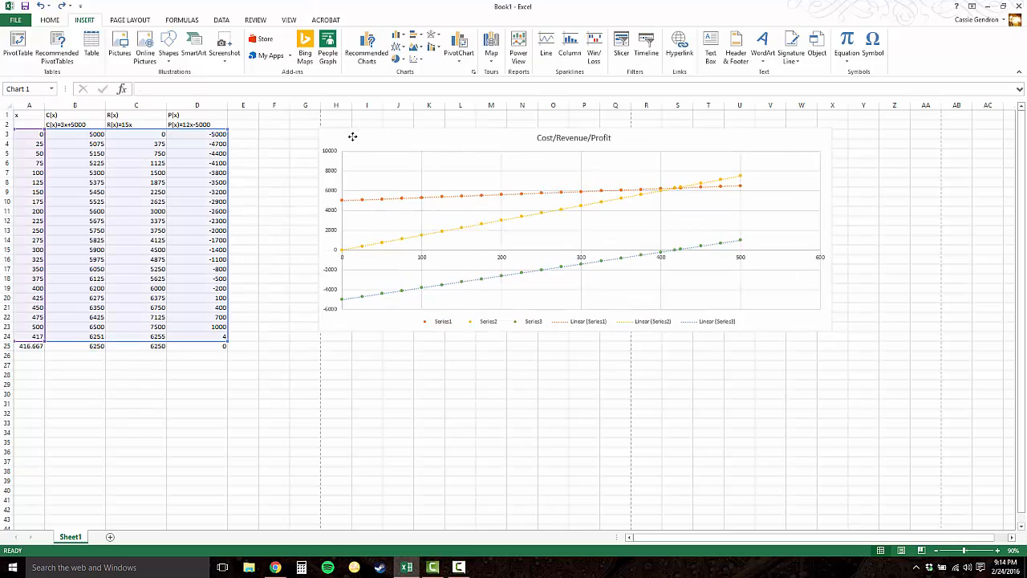
pyautogui.click(244, 133)
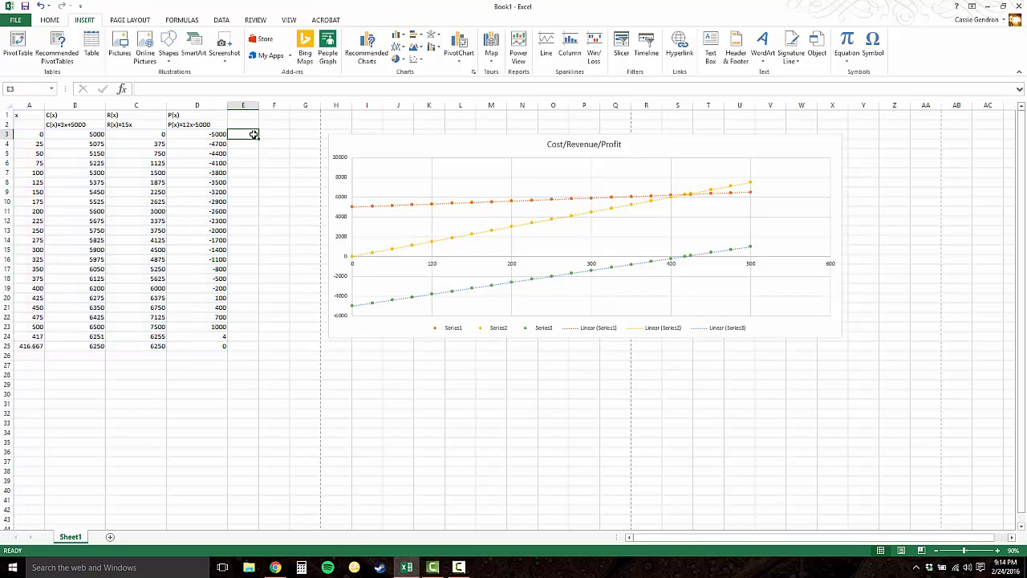
pyautogui.click(274, 133)
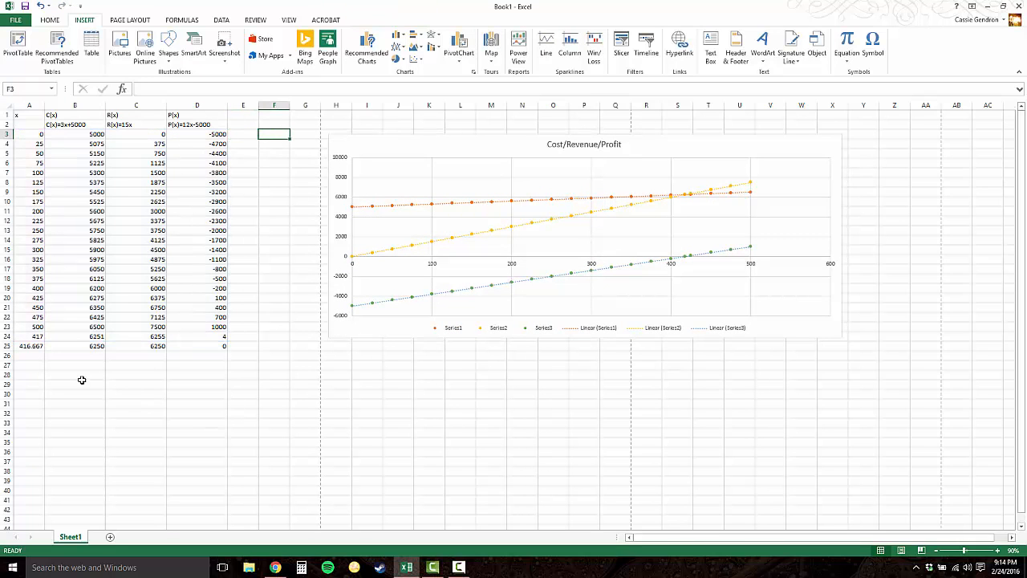
pyautogui.click(29, 357)
pyautogui.write('4')
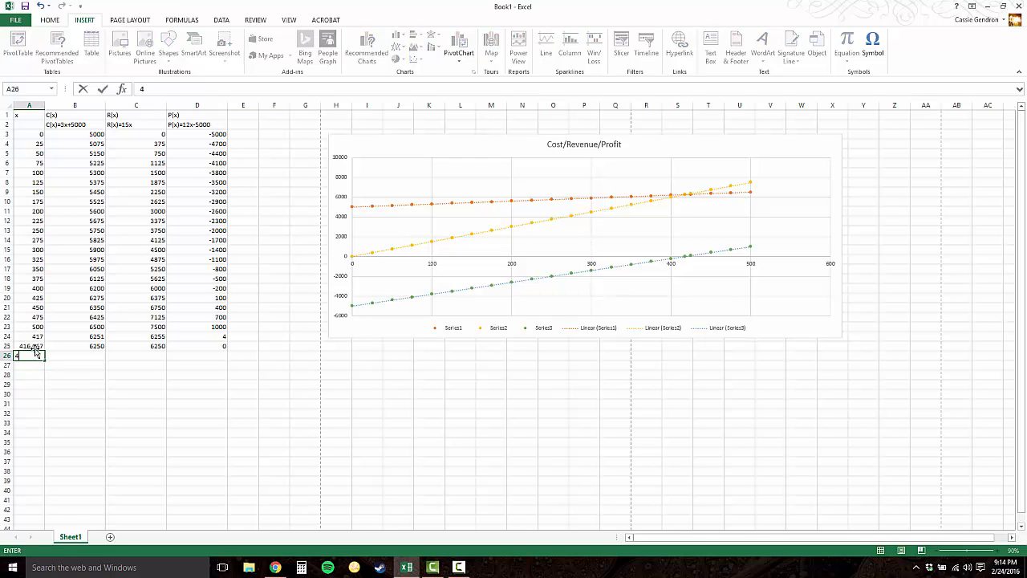
pyautogui.press('Return')
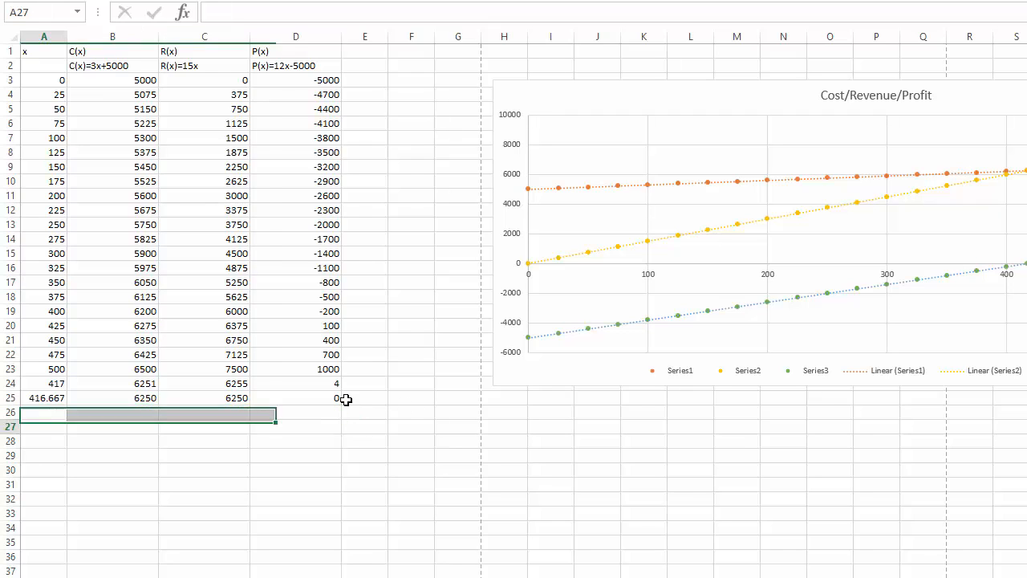
# Put the break-even cost 6251 into E24 beside the x=417 row.
pyautogui.click(112, 382)
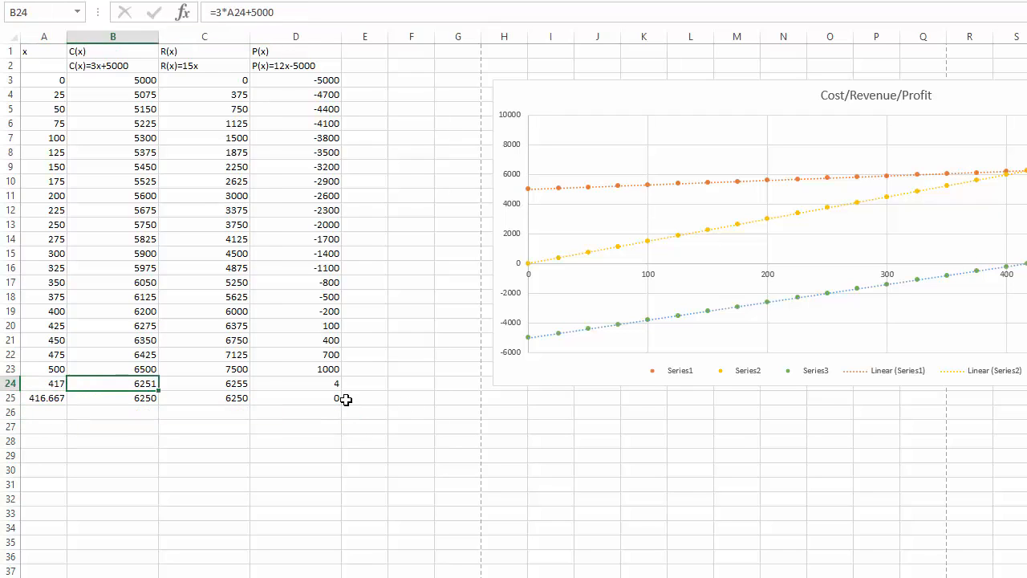
pyautogui.click(366, 382)
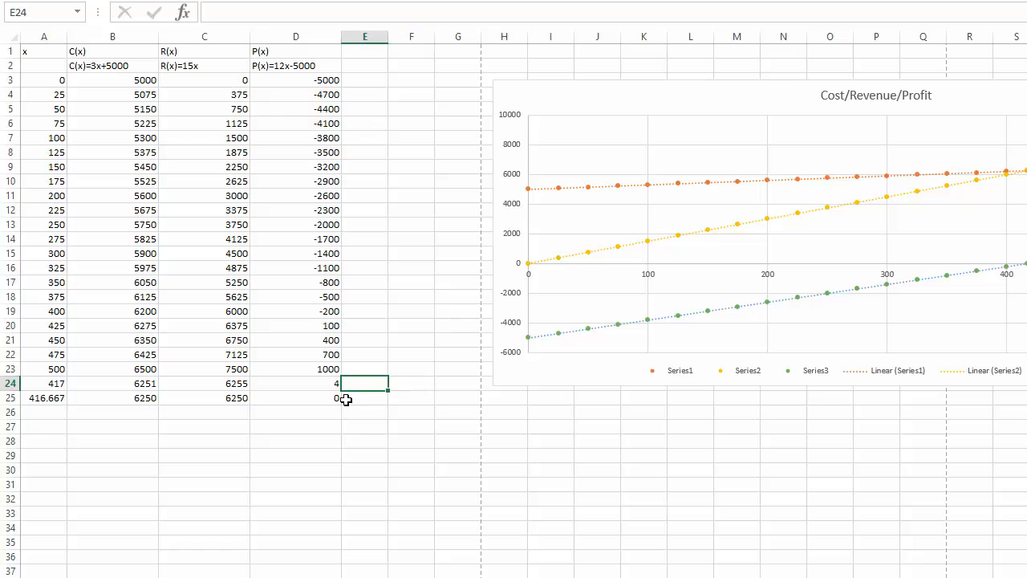
pyautogui.press('Return')
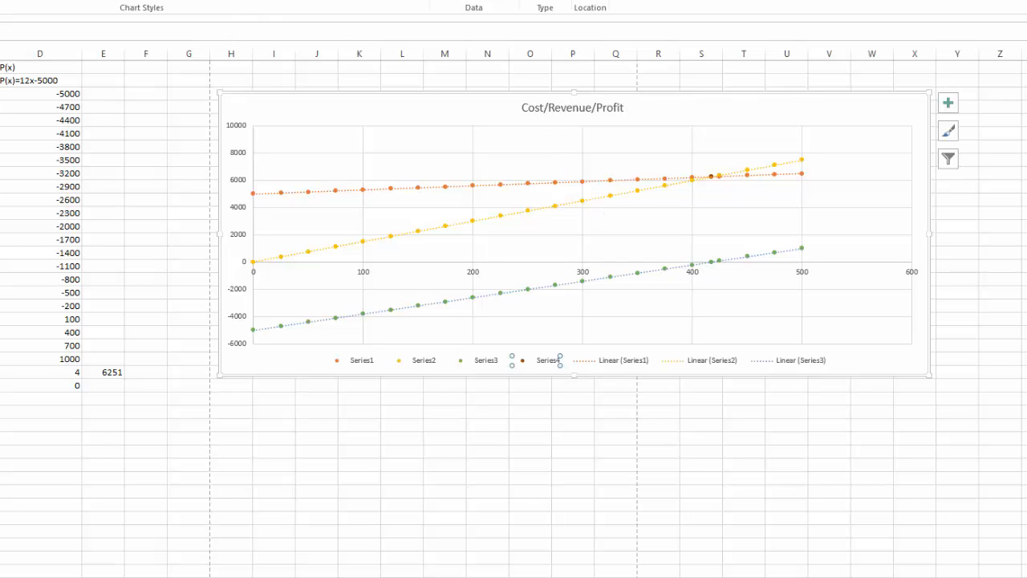
pyautogui.click(141, 7)
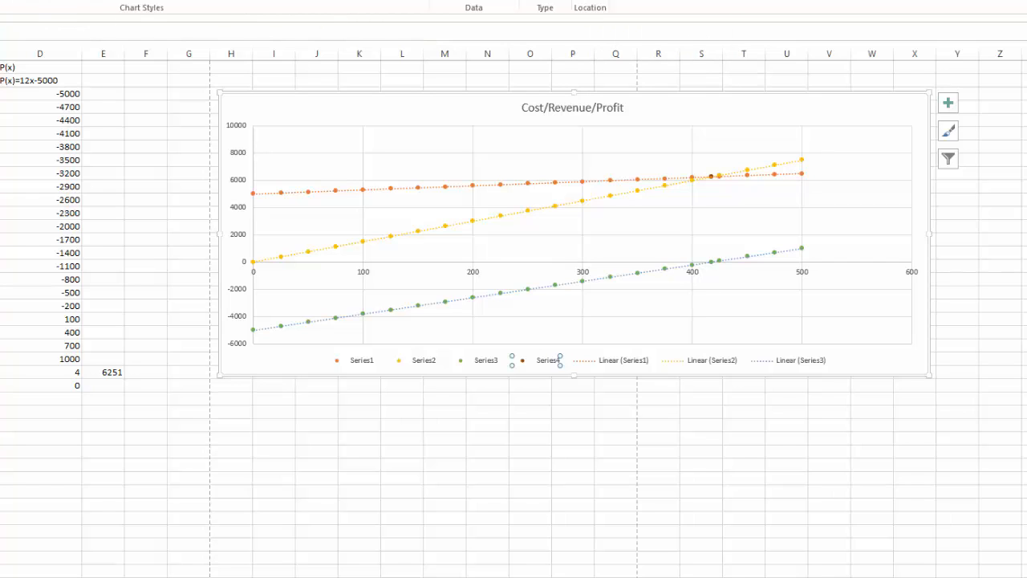
pyautogui.moveTo(776, 182)
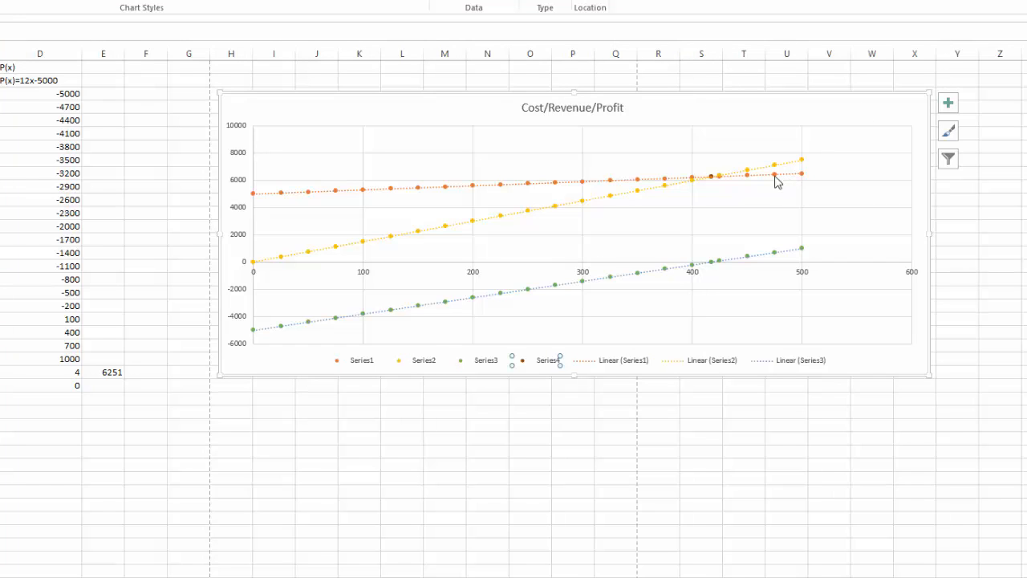
pyautogui.rightClick(773, 173)
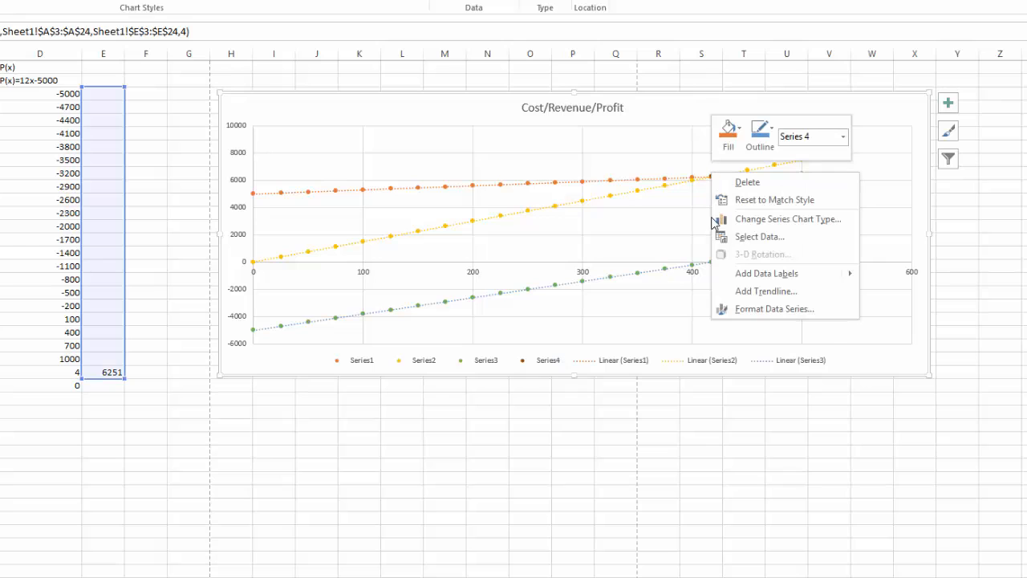
pyautogui.click(732, 430)
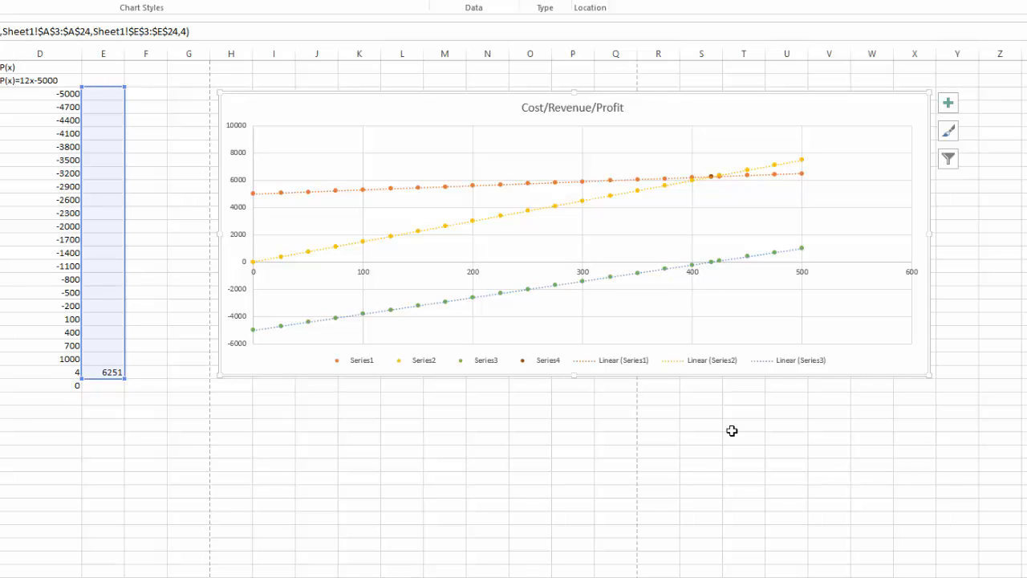
pyautogui.moveTo(671, 395)
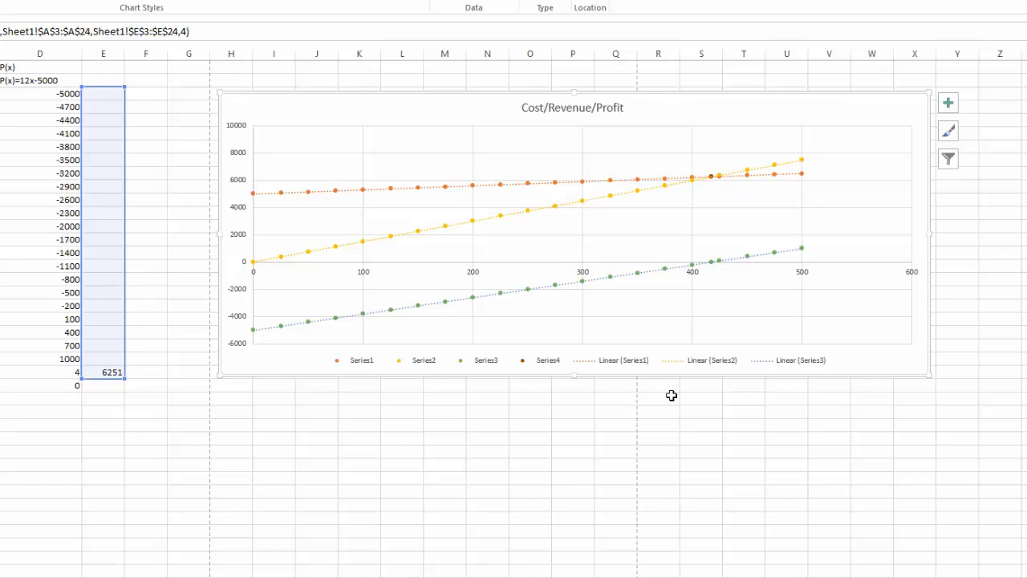